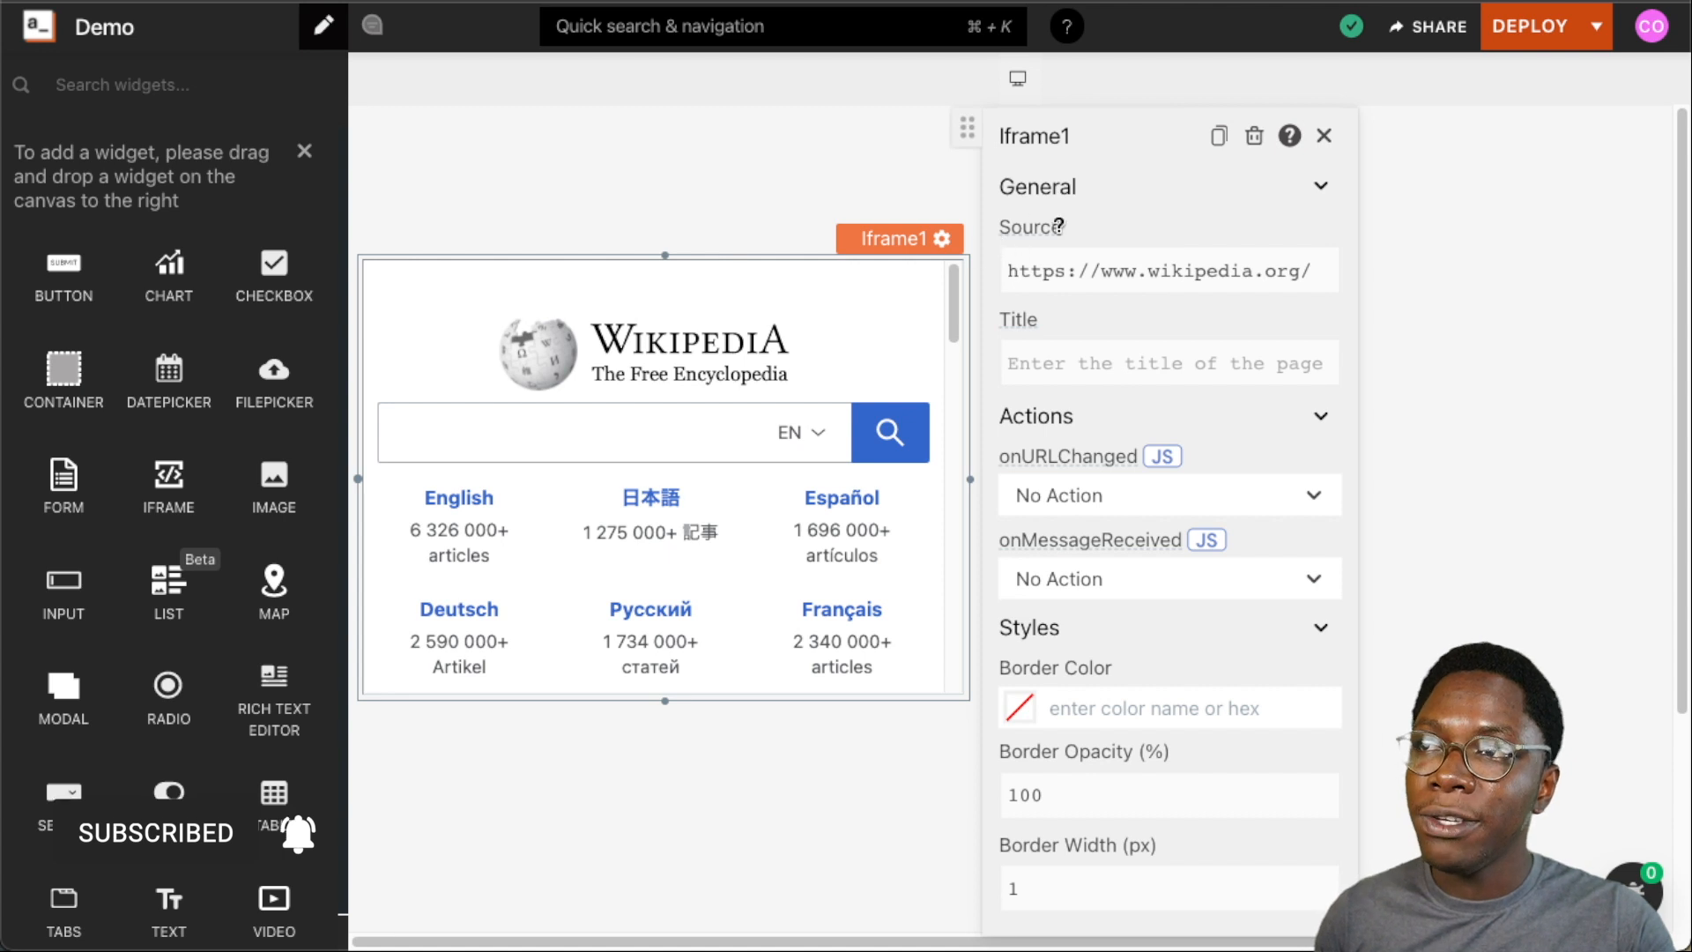
left_click(1165, 269)
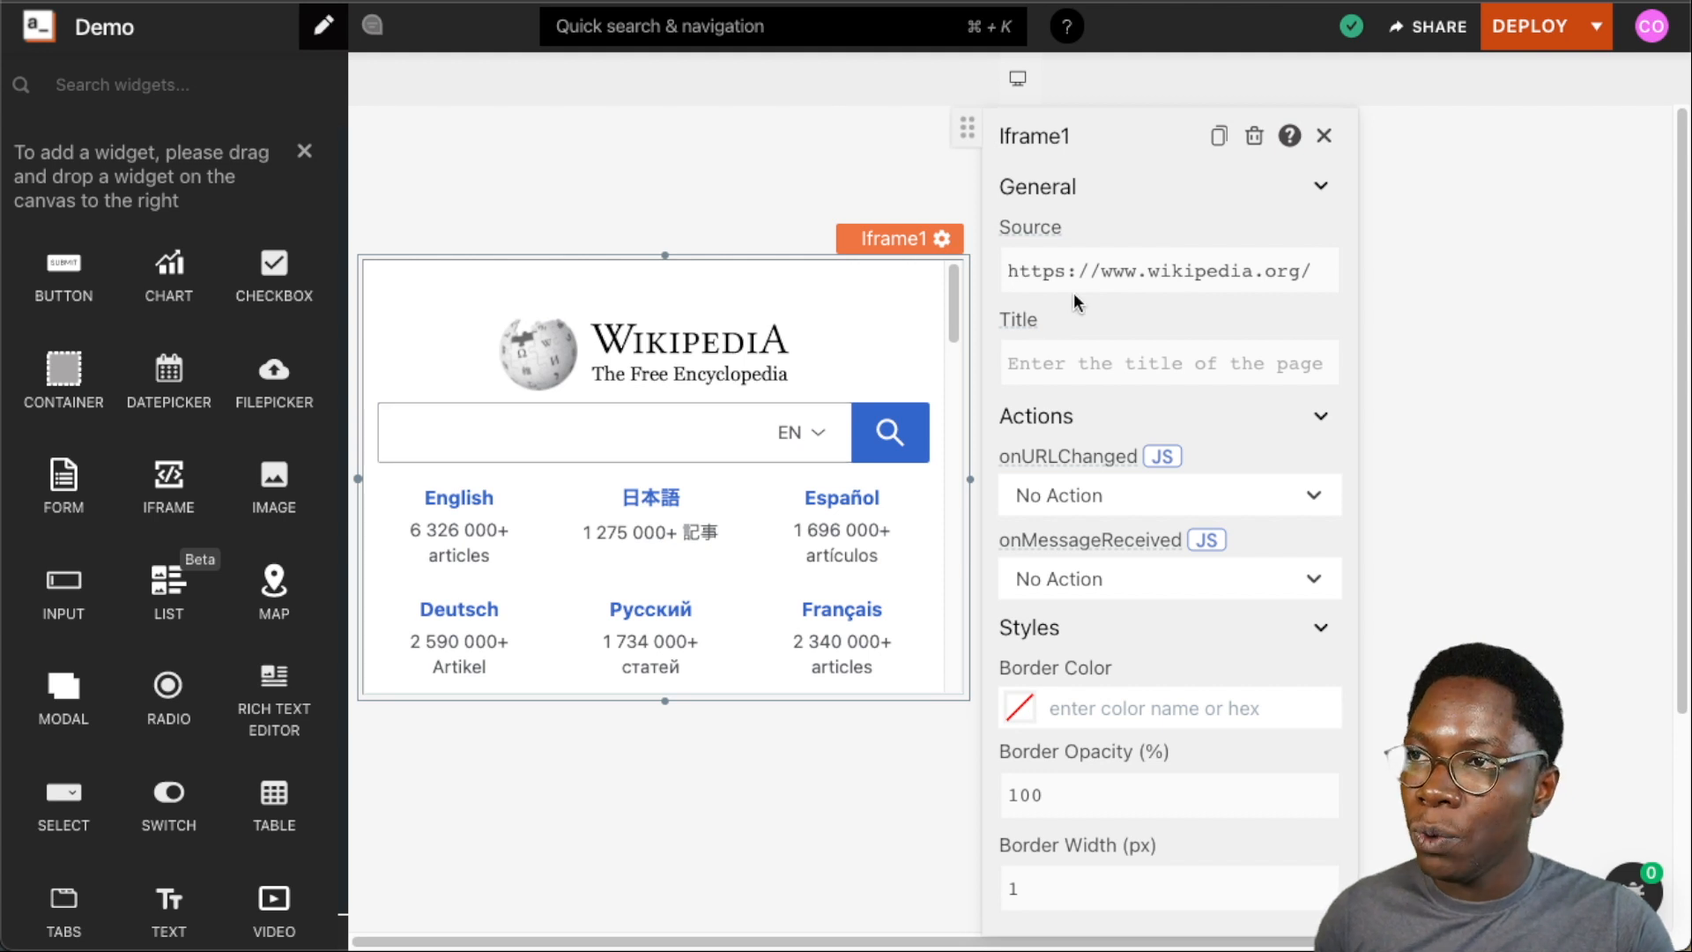
left_click(1160, 270)
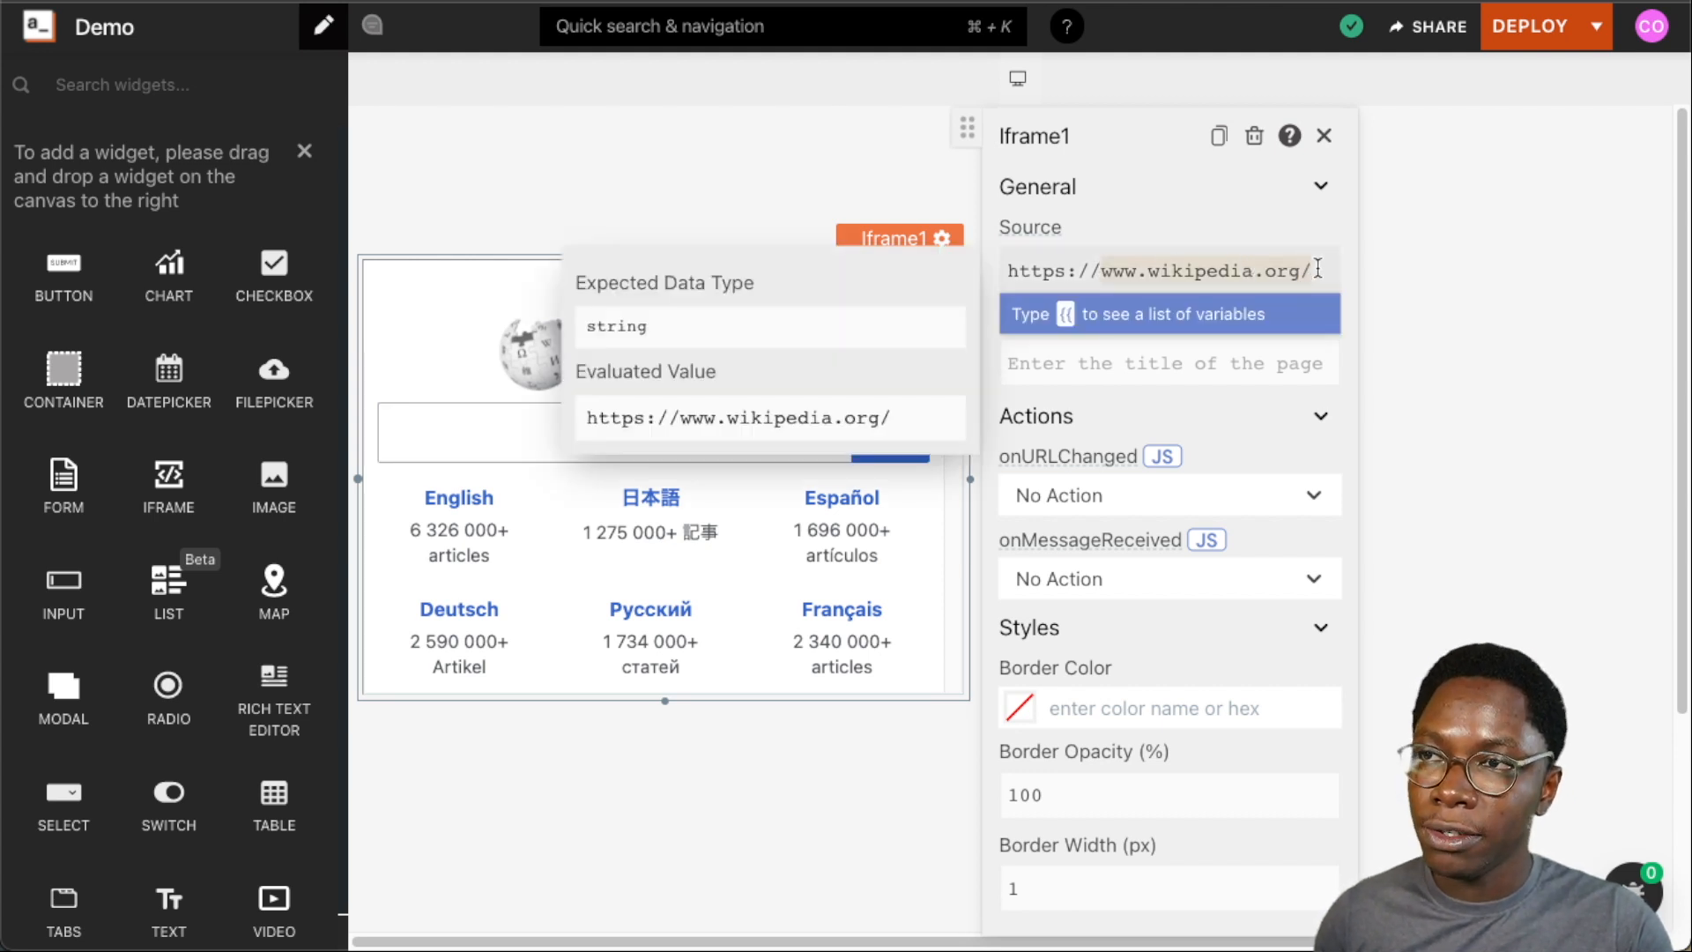
type("https://appsmith.com")
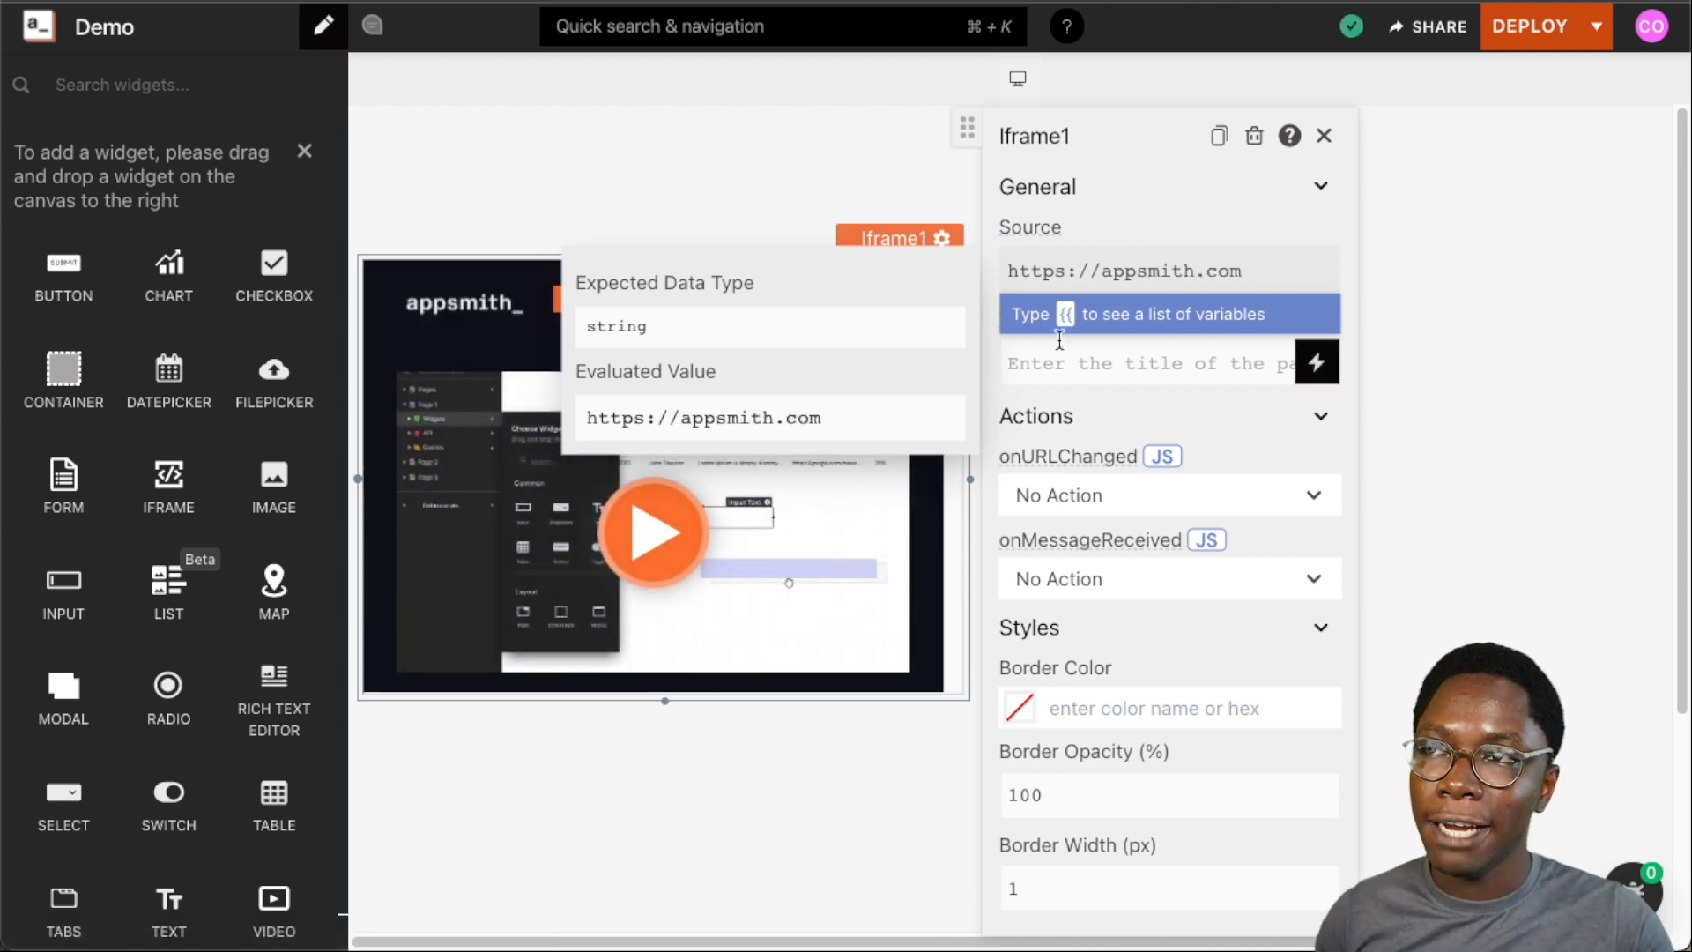
left_click(1123, 270)
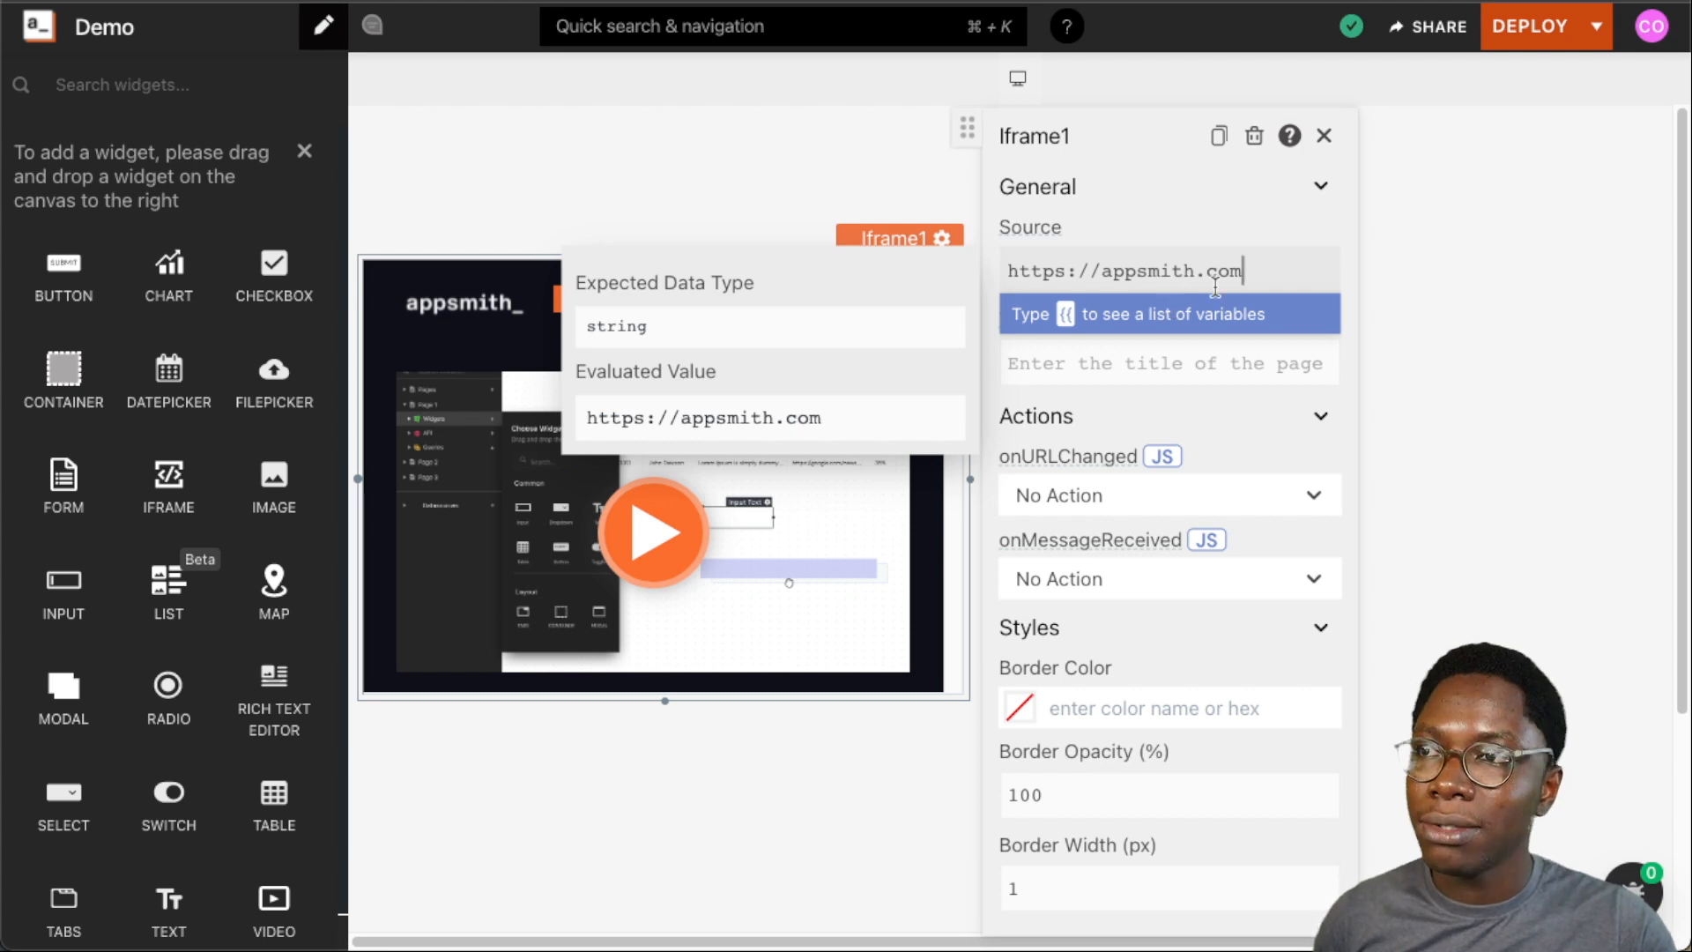
left_click(1168, 363)
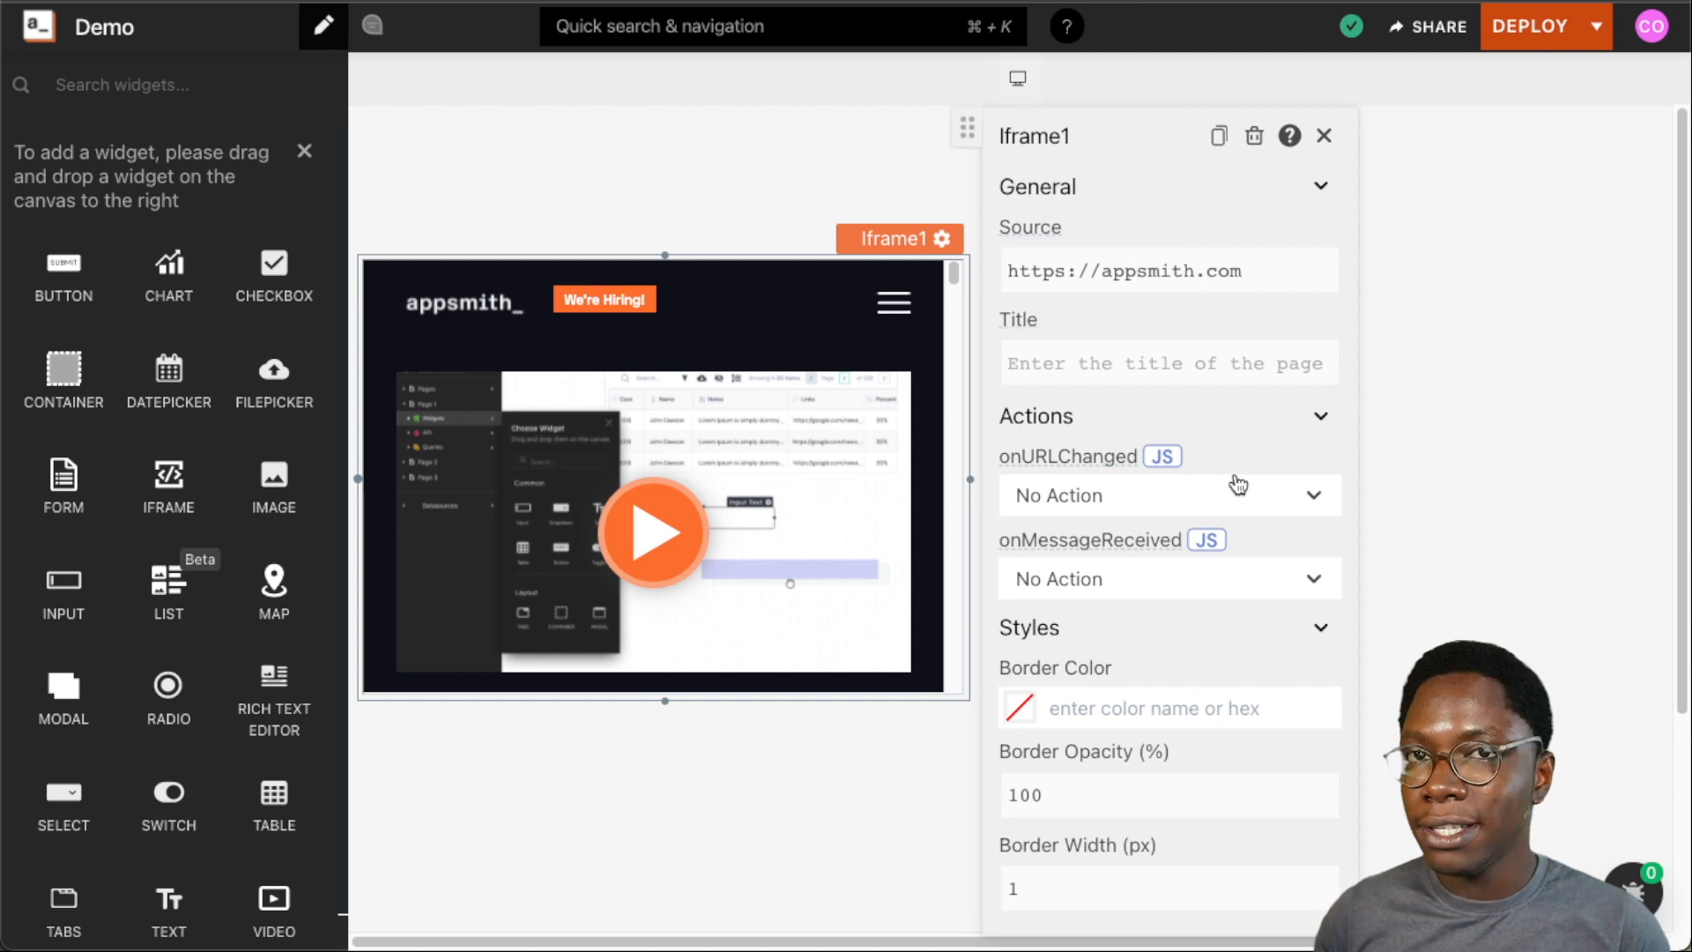
mouse_move(1226, 480)
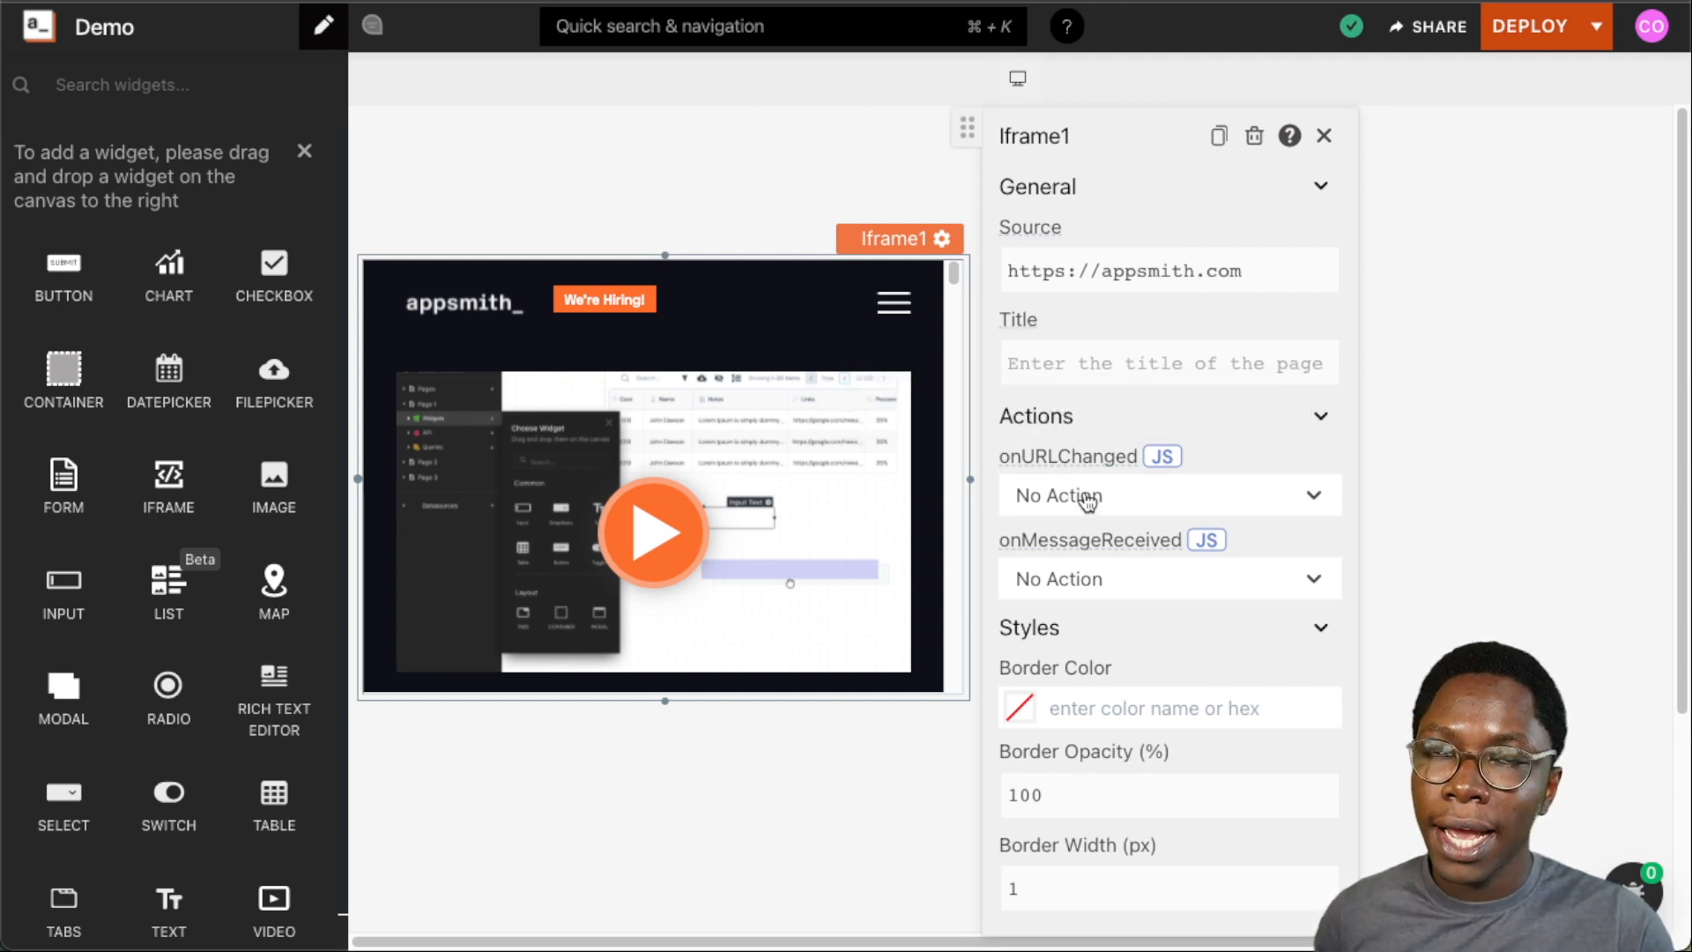
mouse_move(1155, 314)
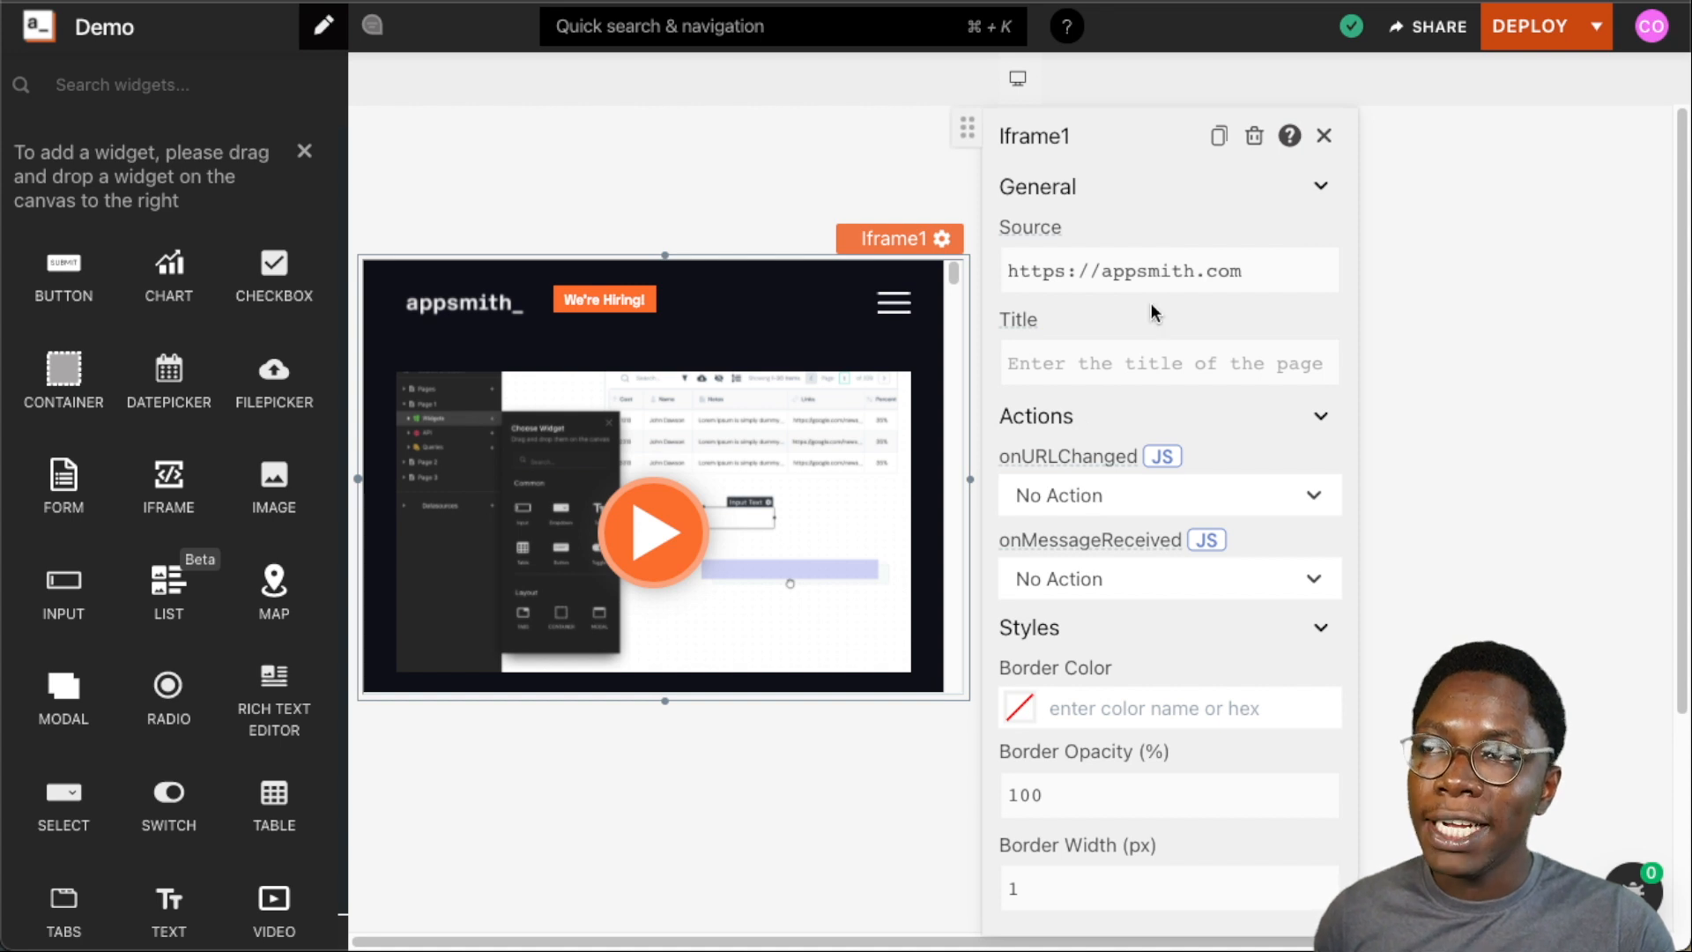
left_click(1165, 495)
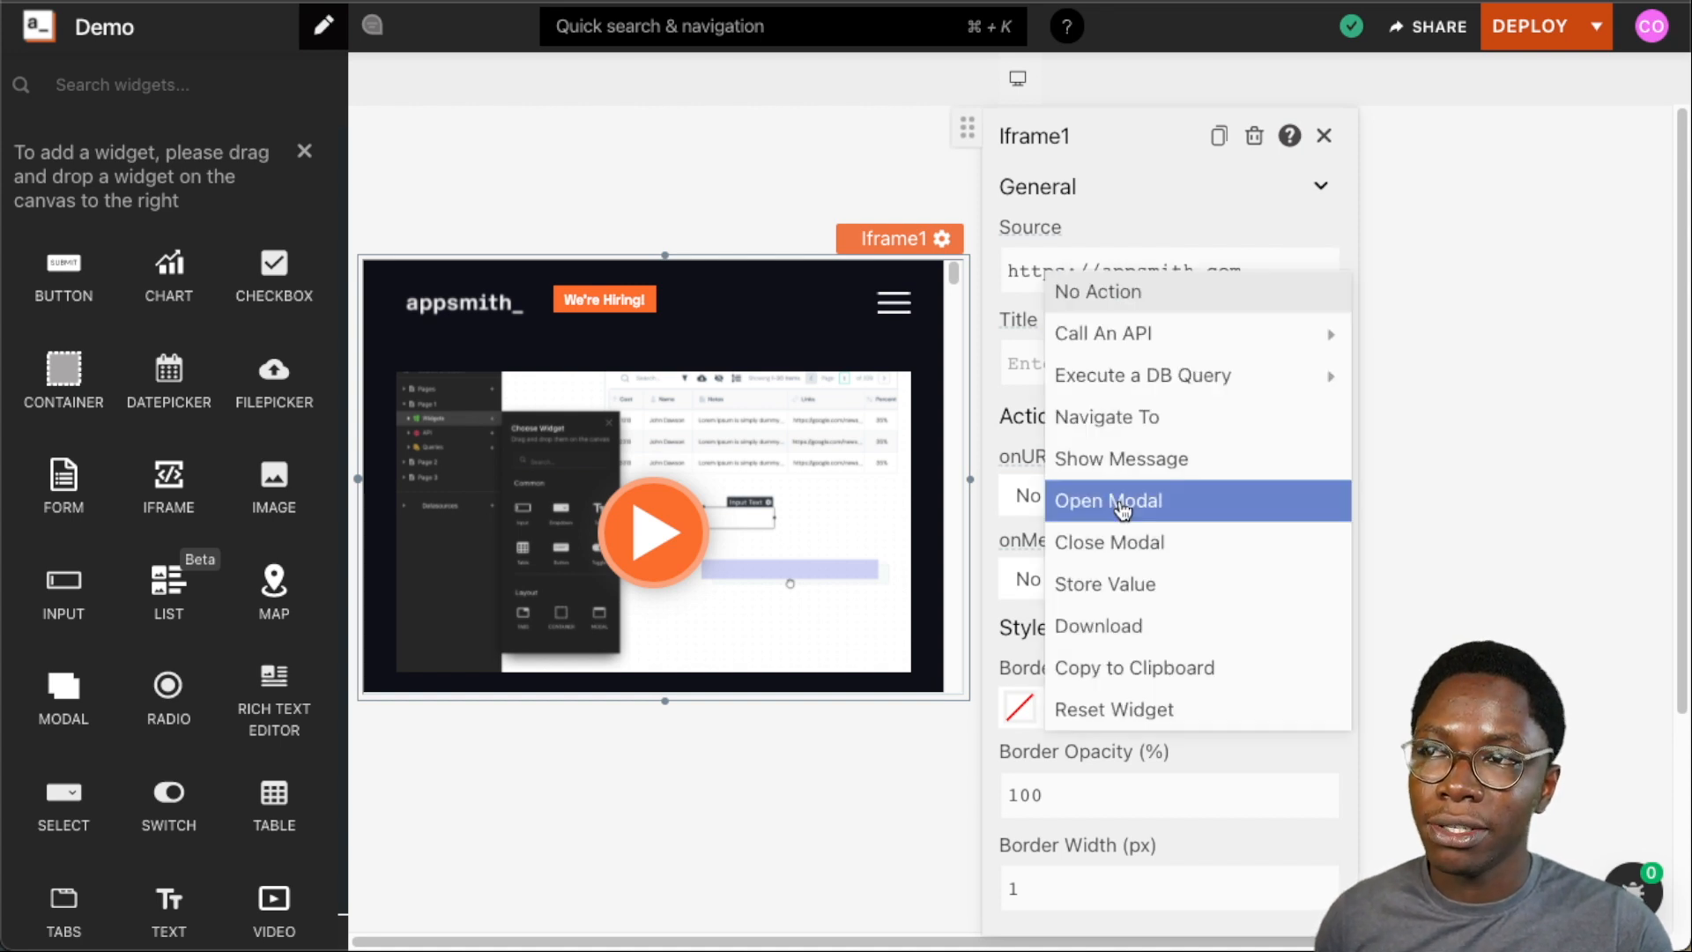
mouse_move(1157, 709)
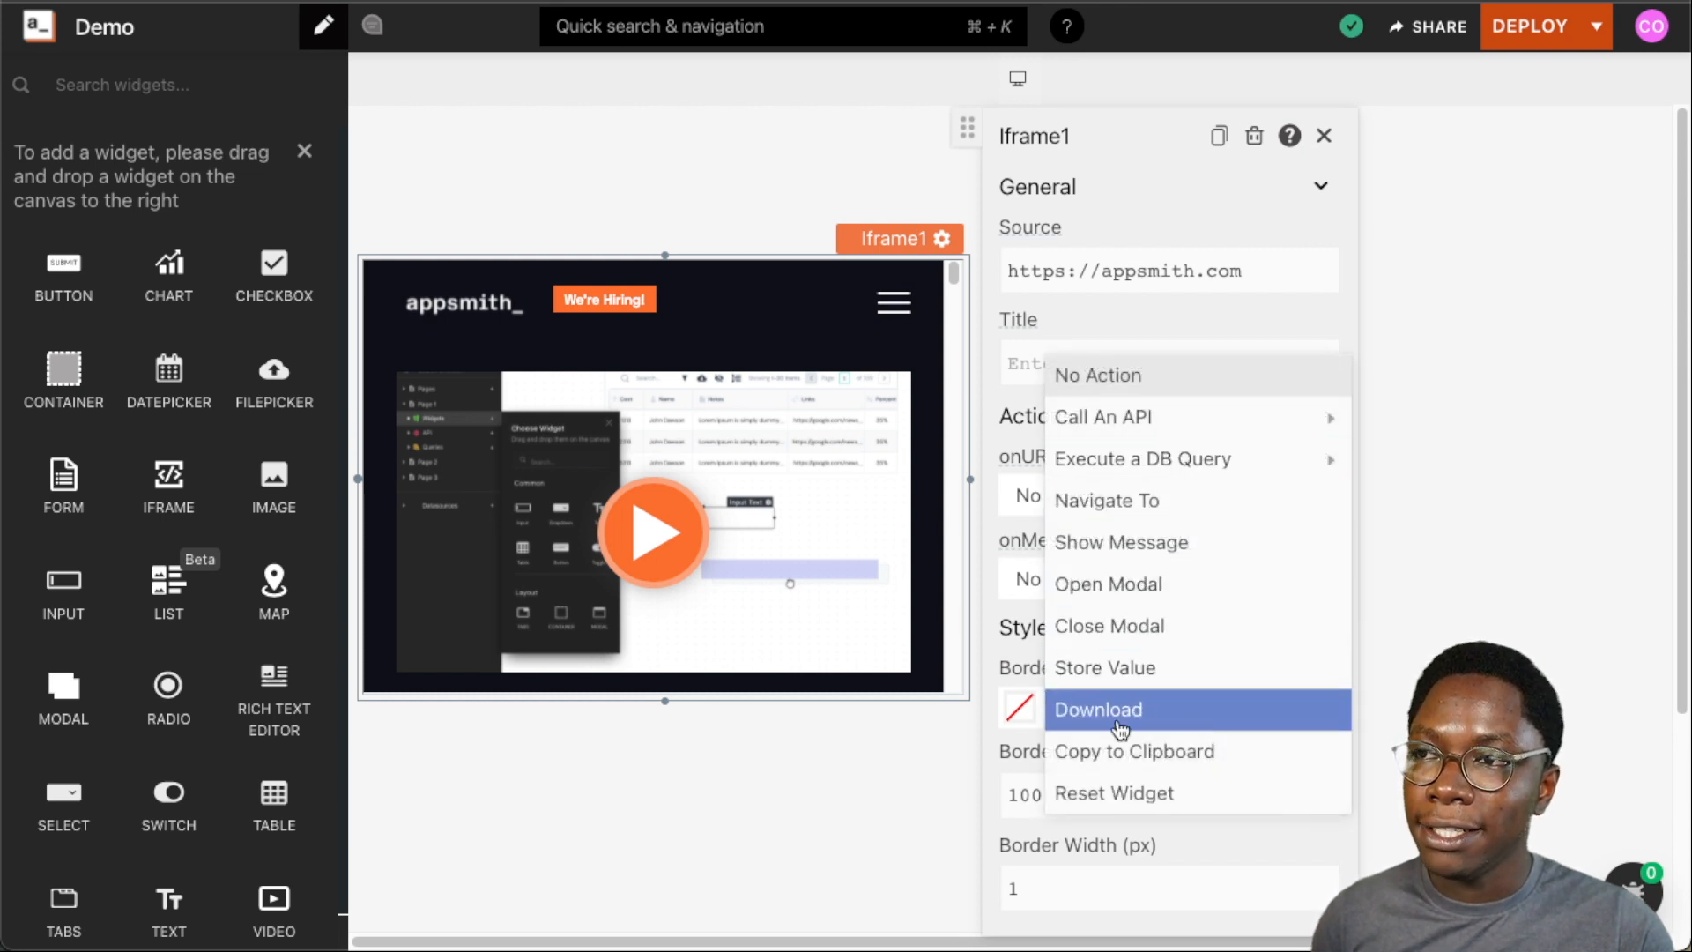
mouse_move(1107, 499)
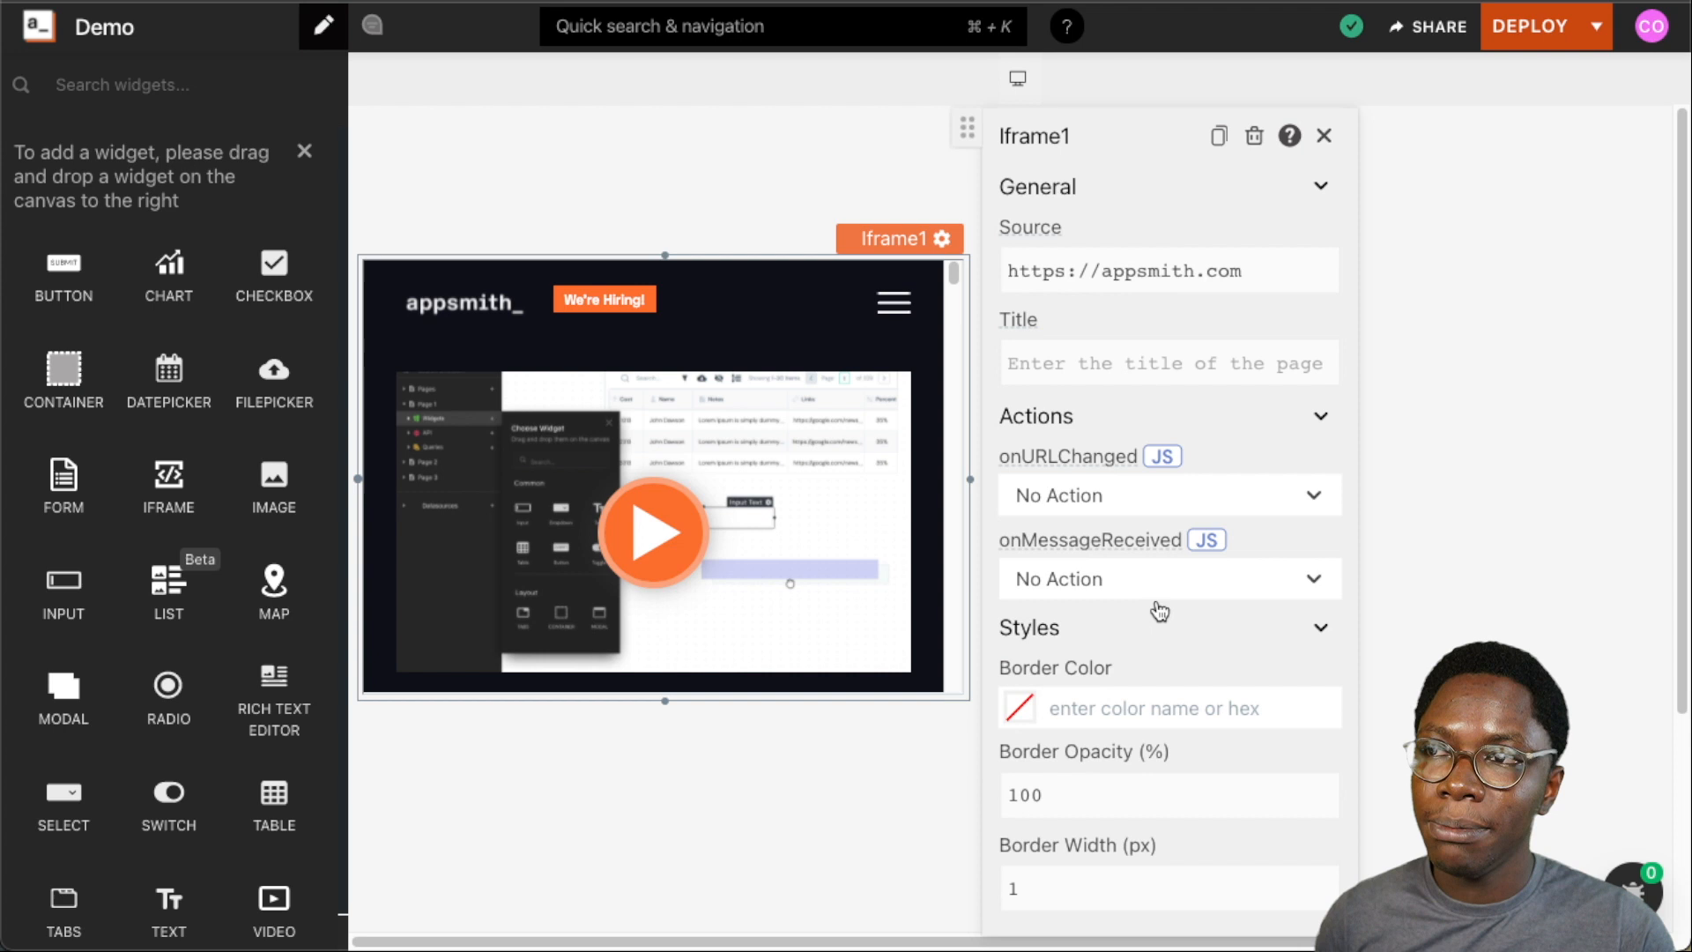
mouse_move(761, 485)
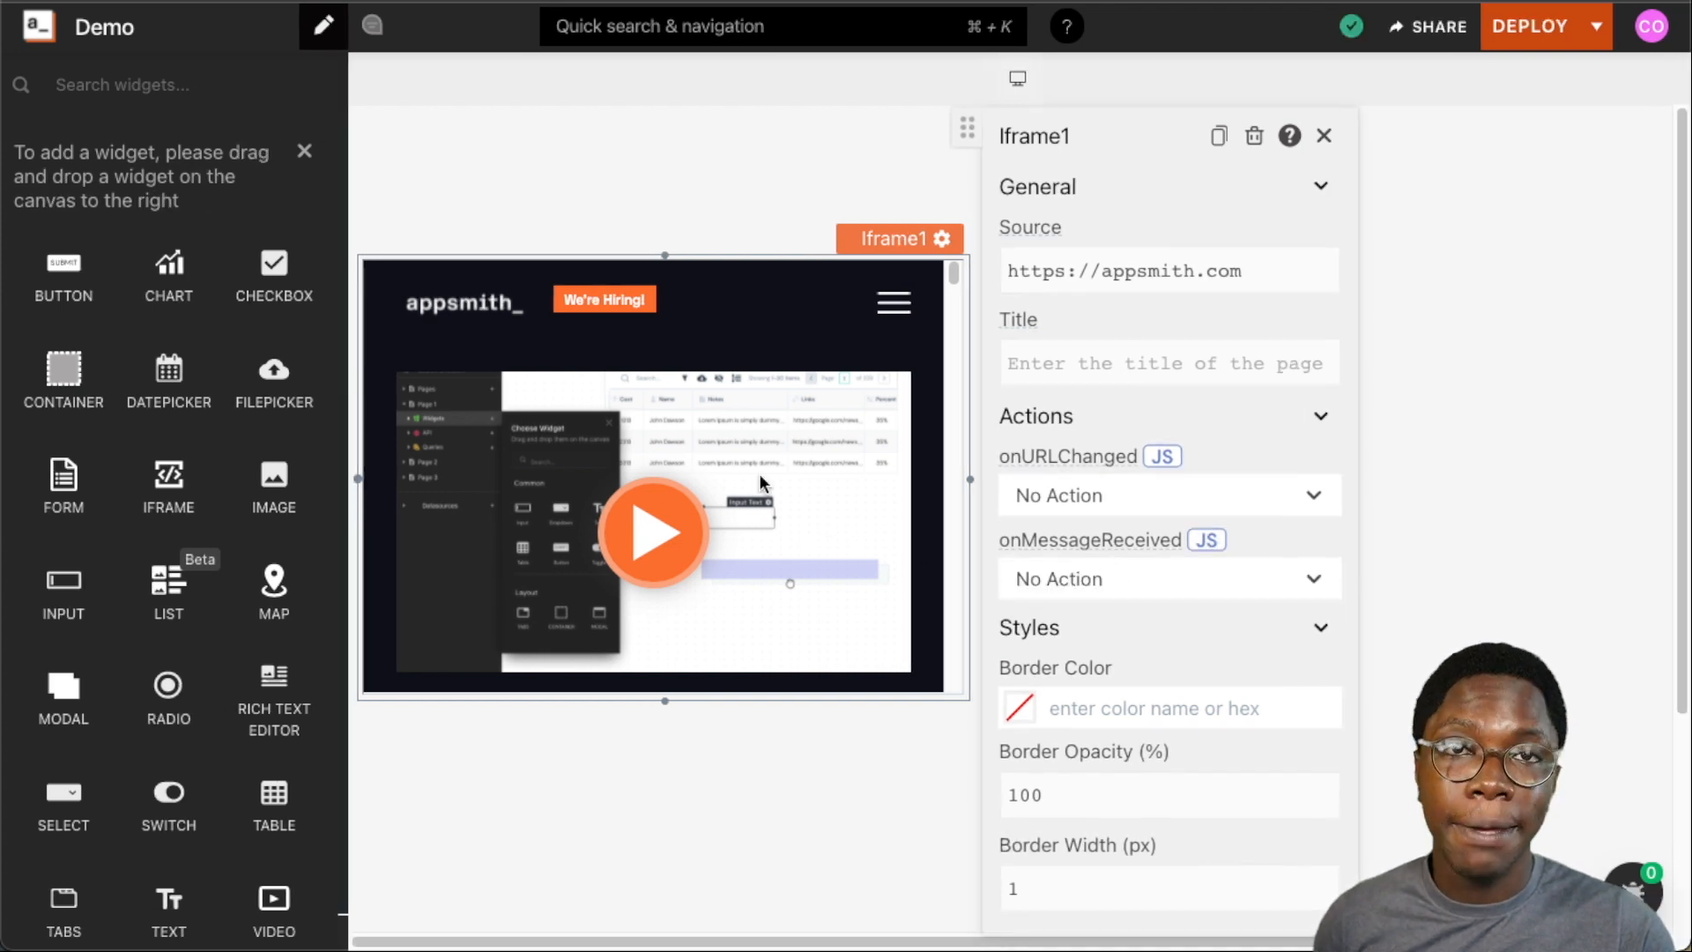
mouse_move(1203, 569)
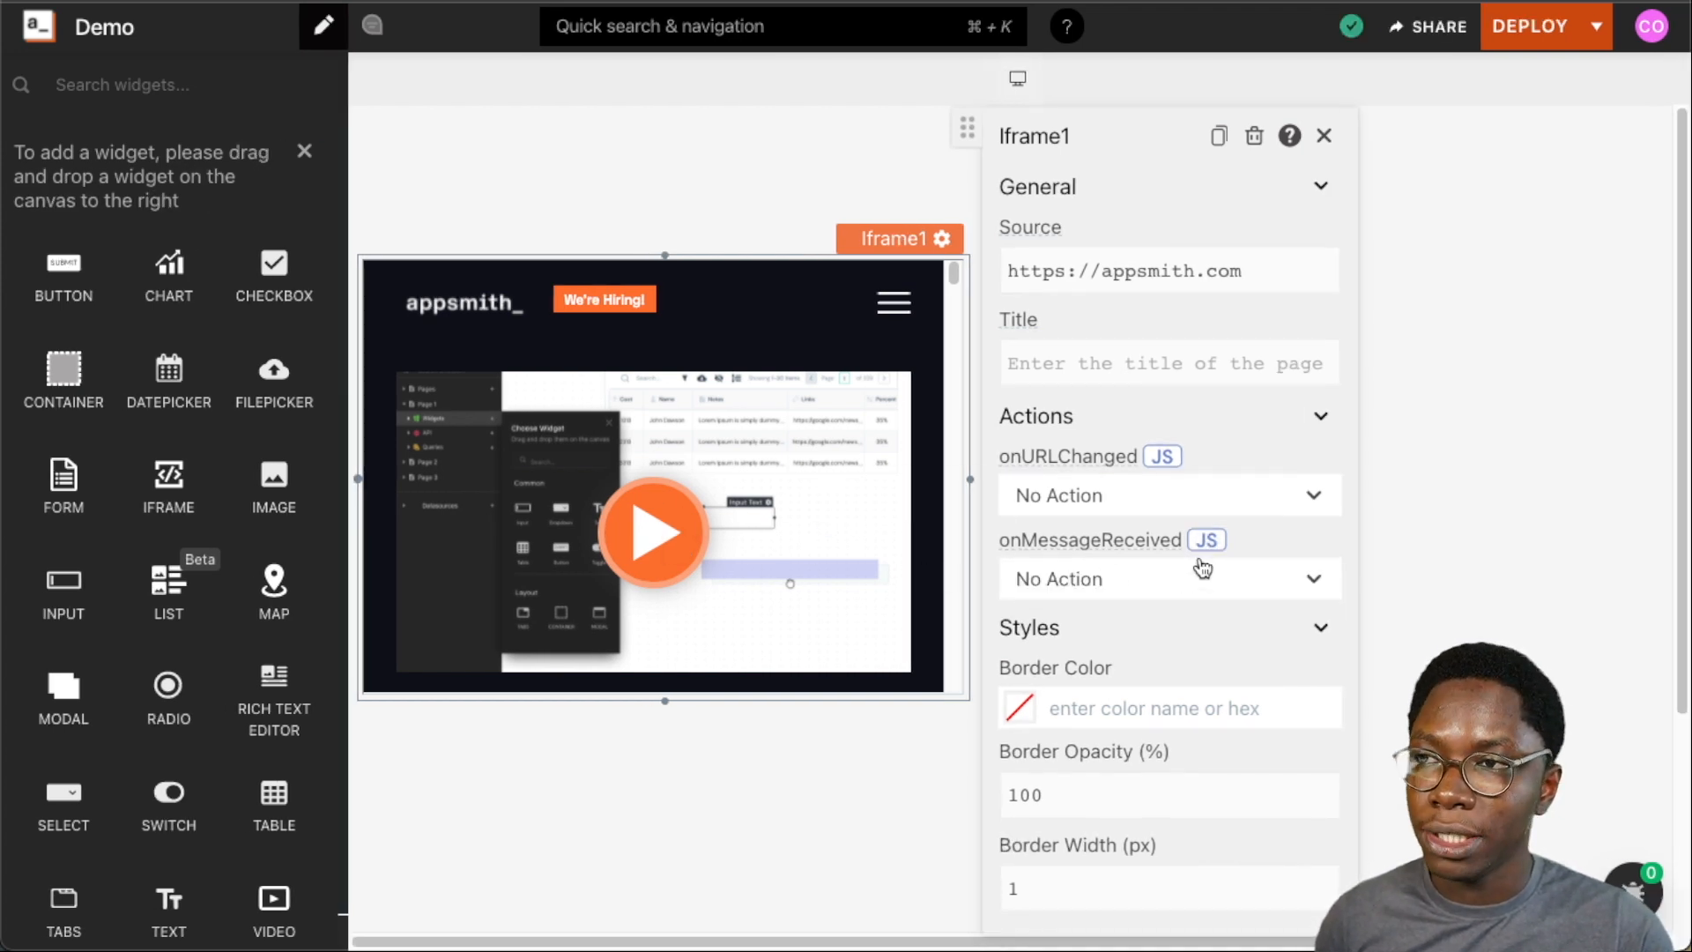
mouse_move(1158, 535)
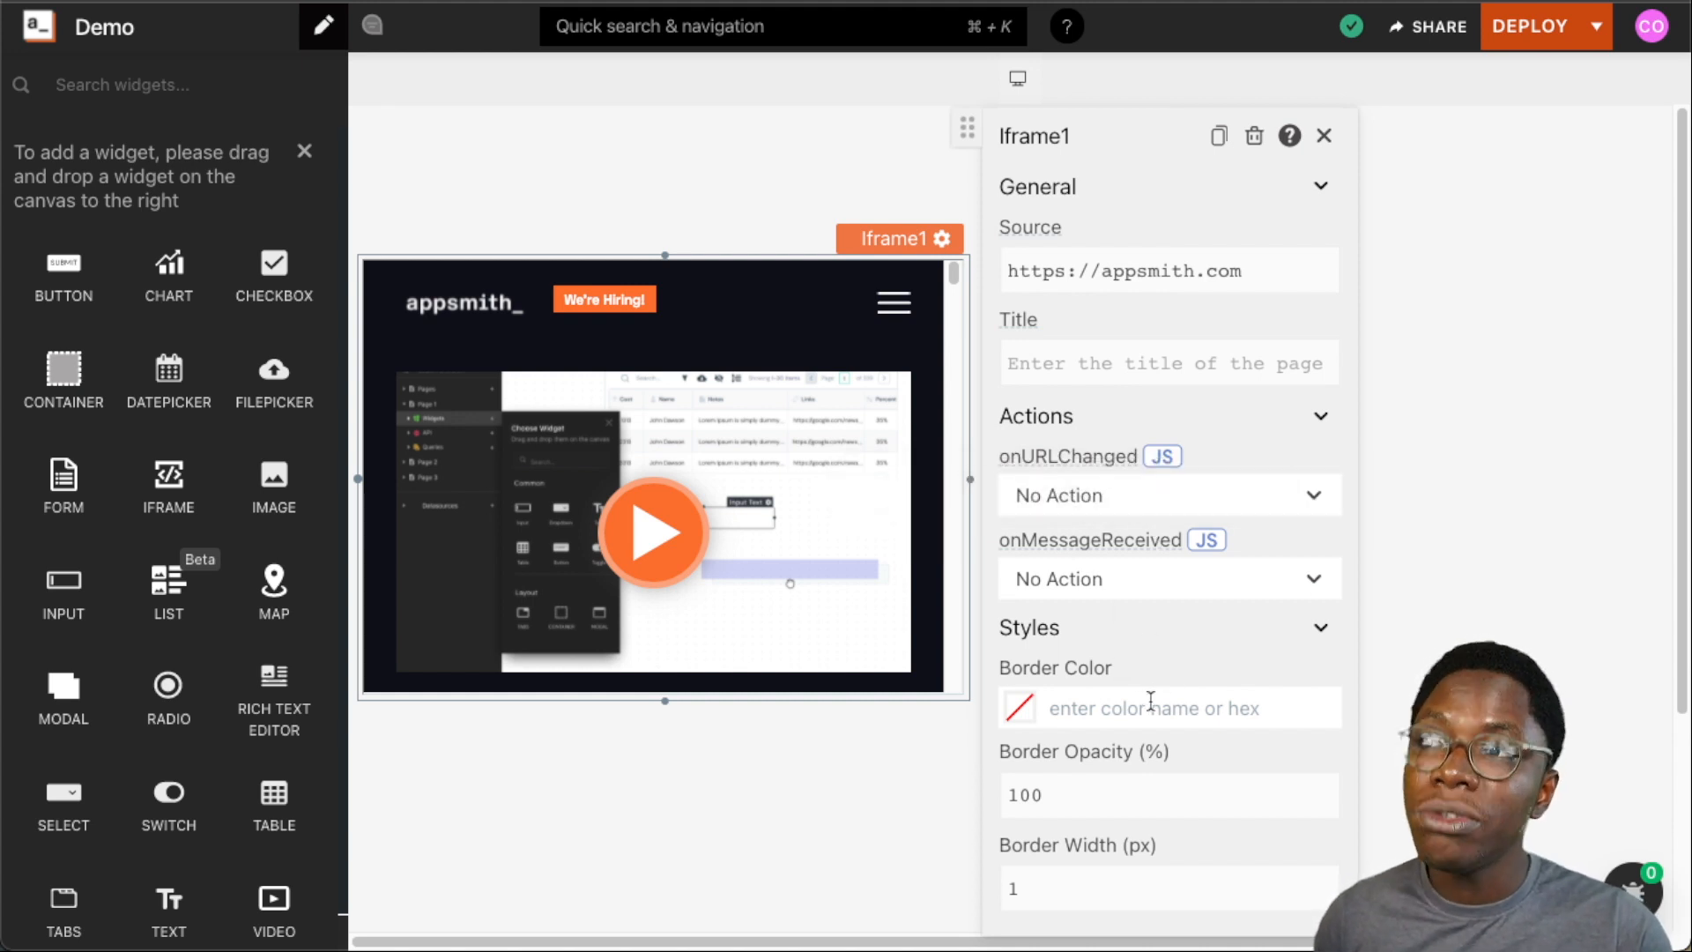
Set the Iframe's Border Color to the blue preset swatch #3366FF
left_click(1169, 709)
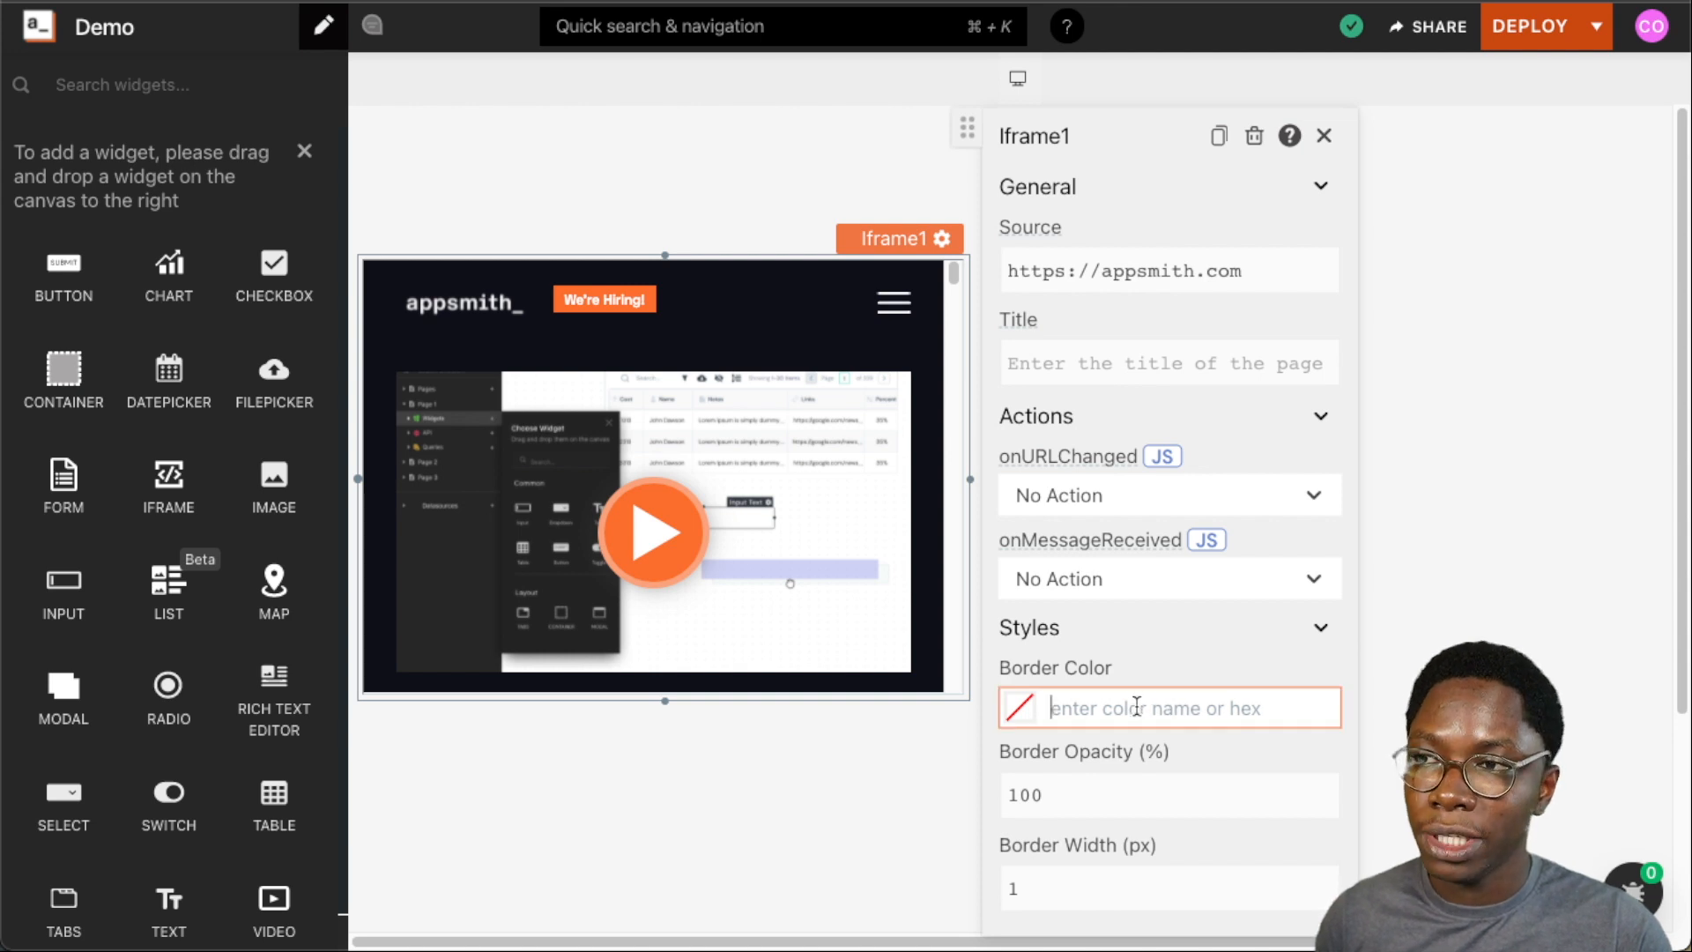
left_click(1168, 708)
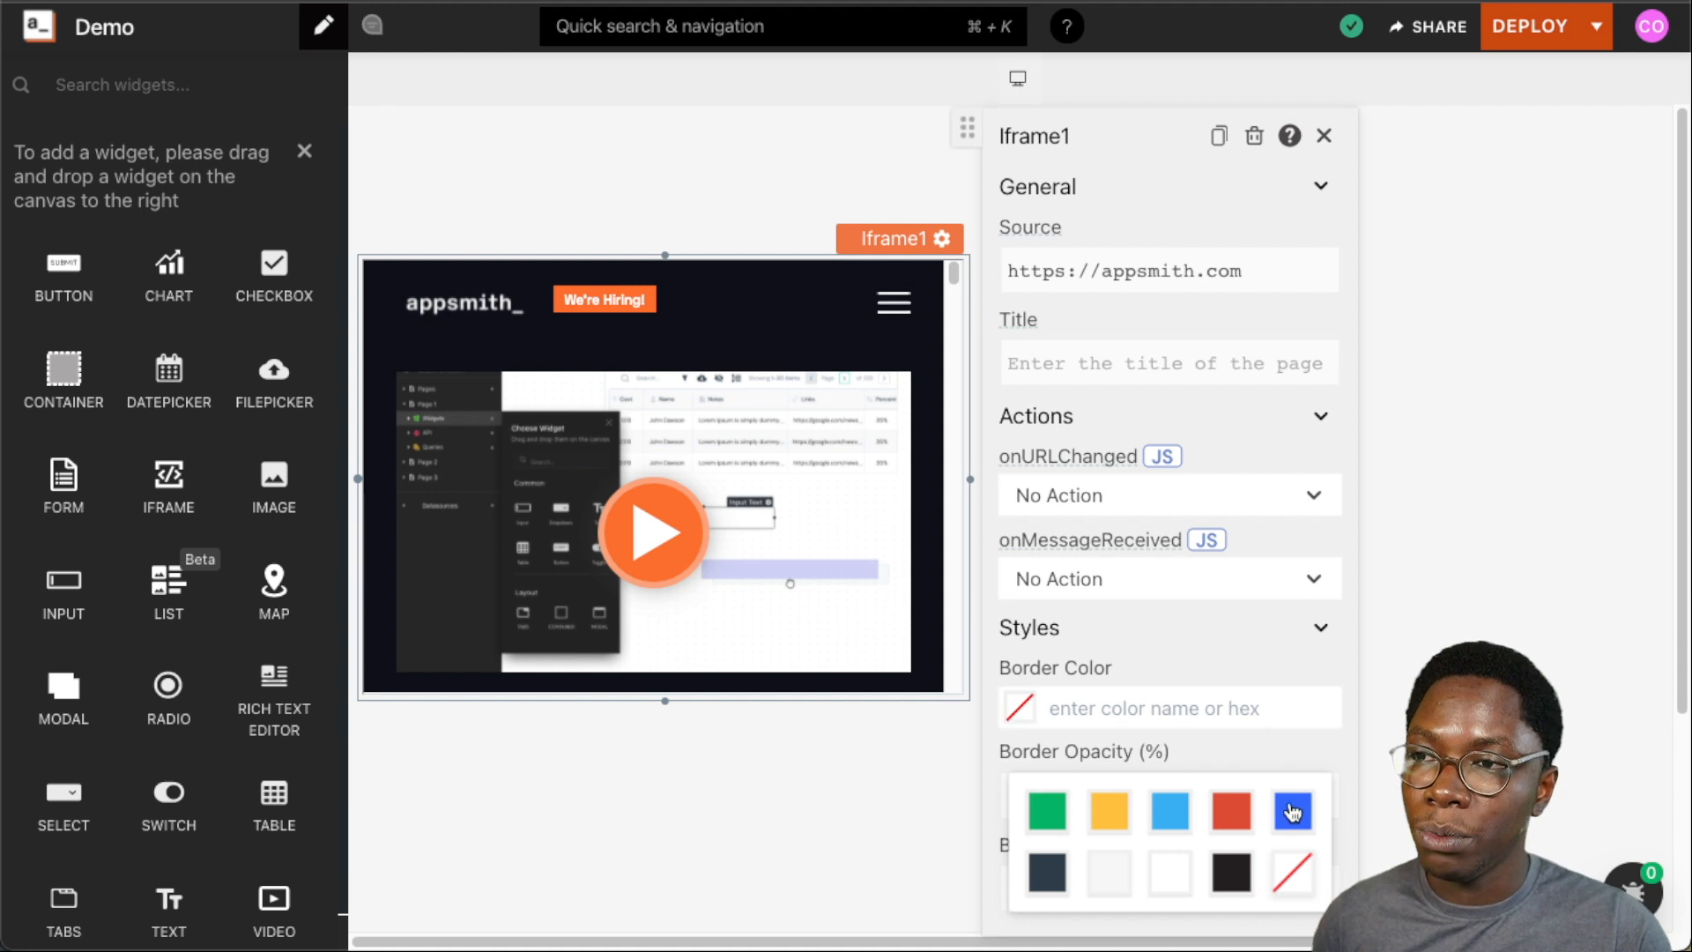
left_click(1292, 809)
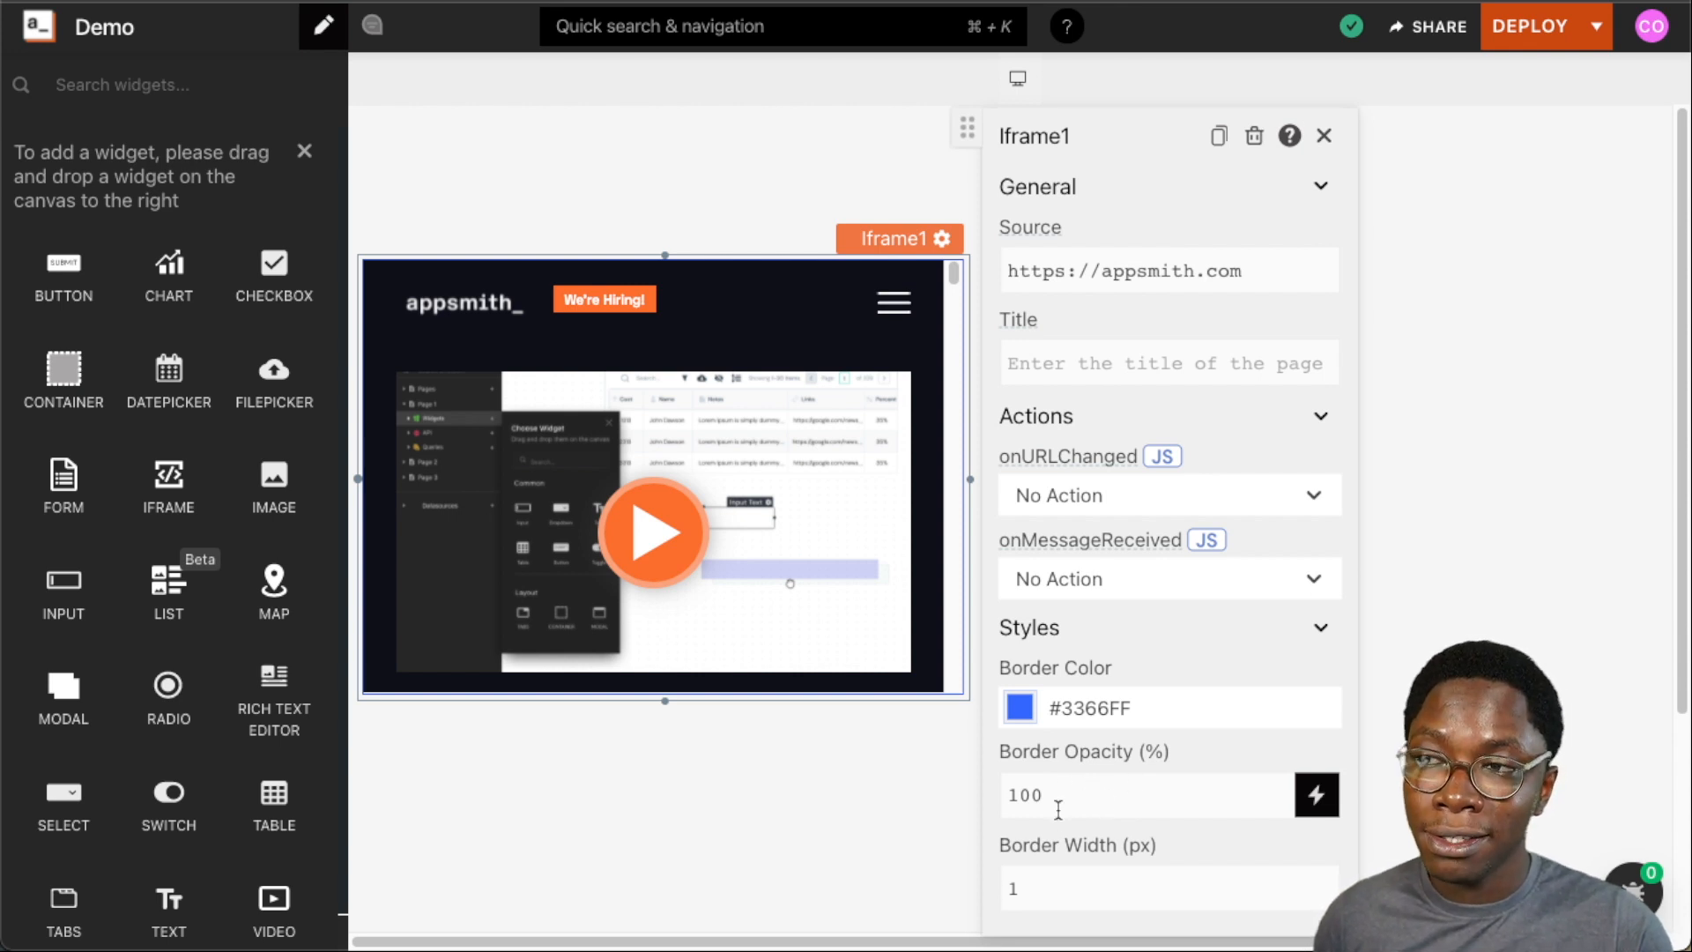
mouse_move(1036, 864)
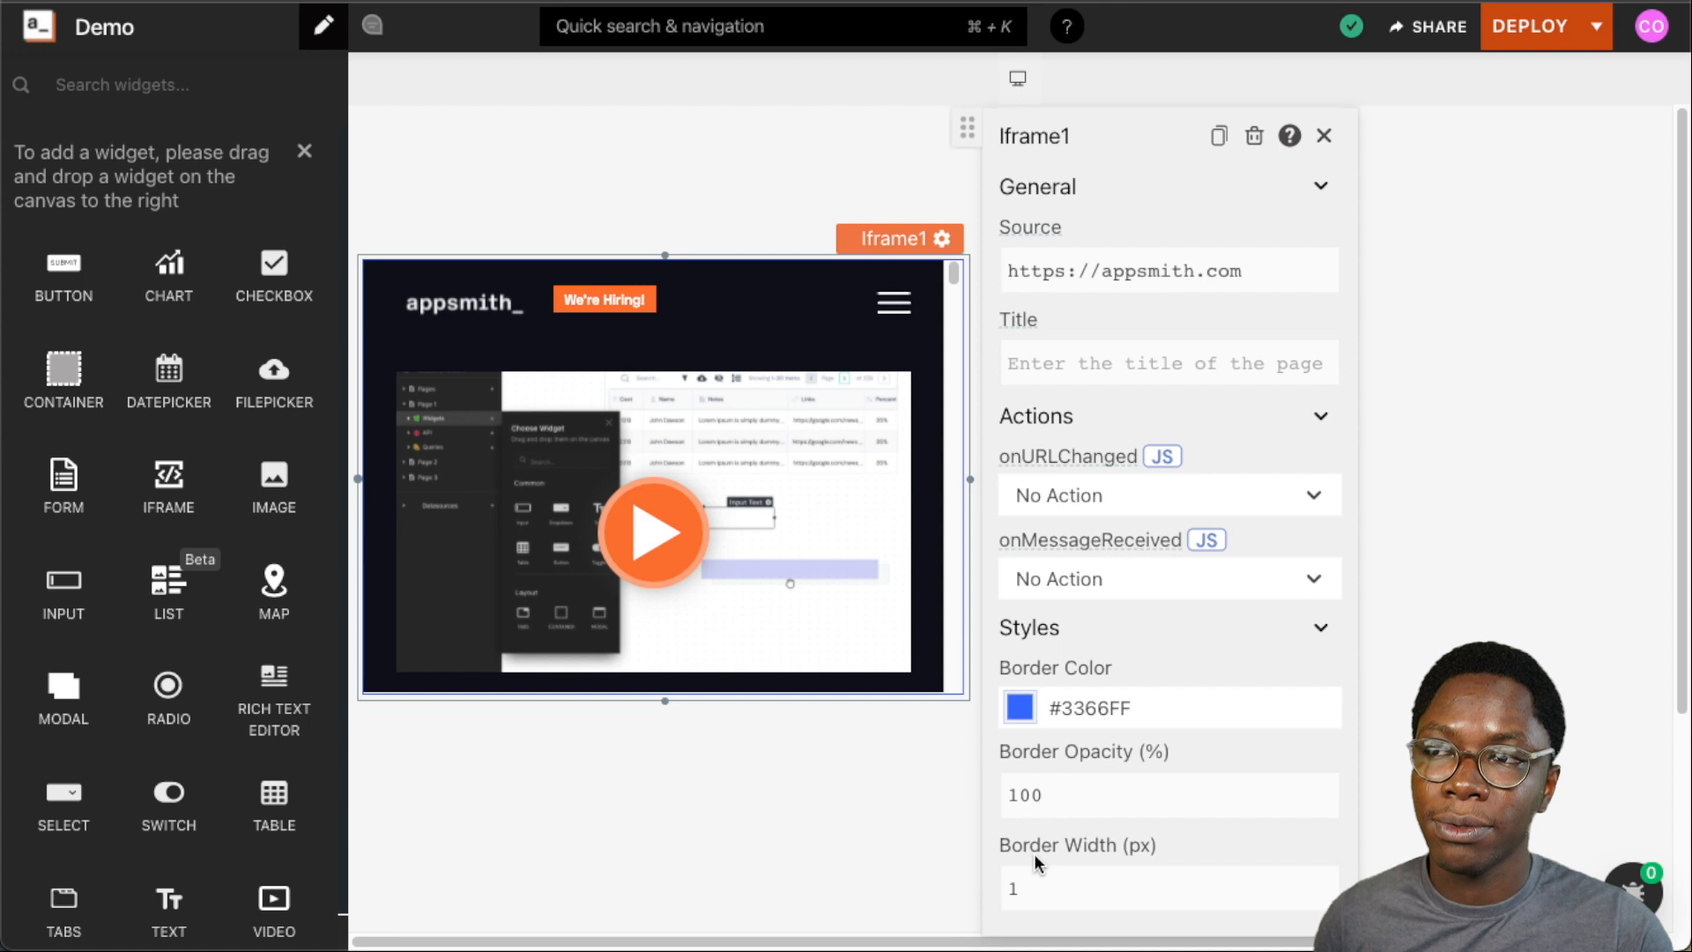
Change the Iframe's Border Width from 1 to 10 px
left_click(1079, 795)
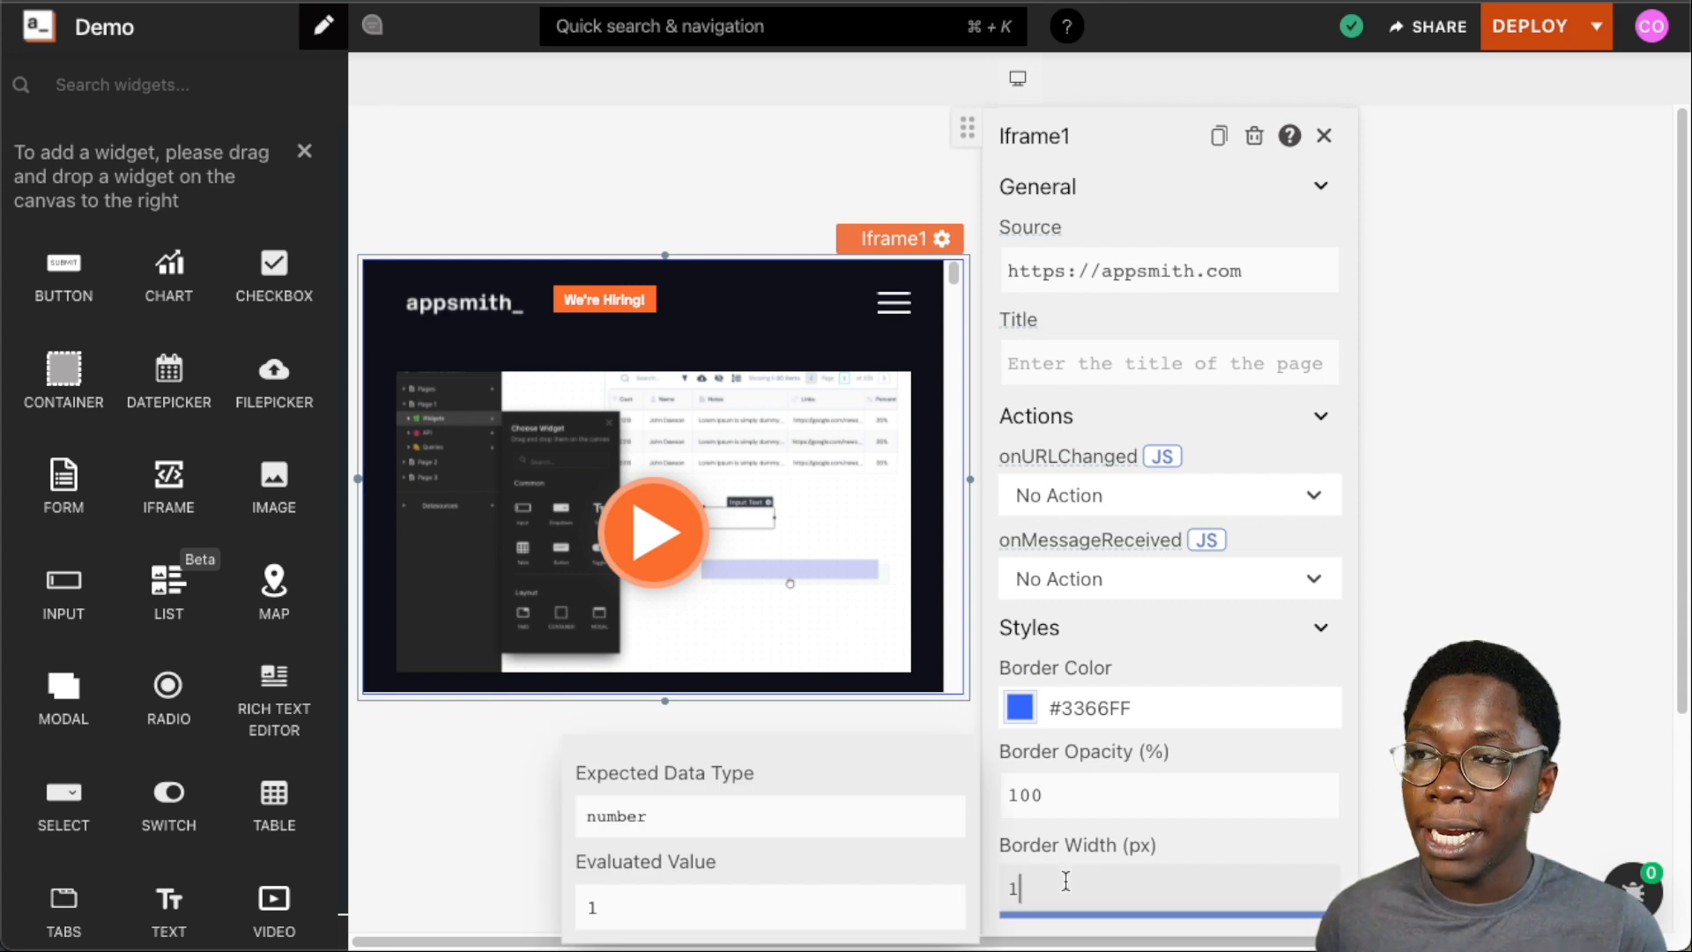
type("0")
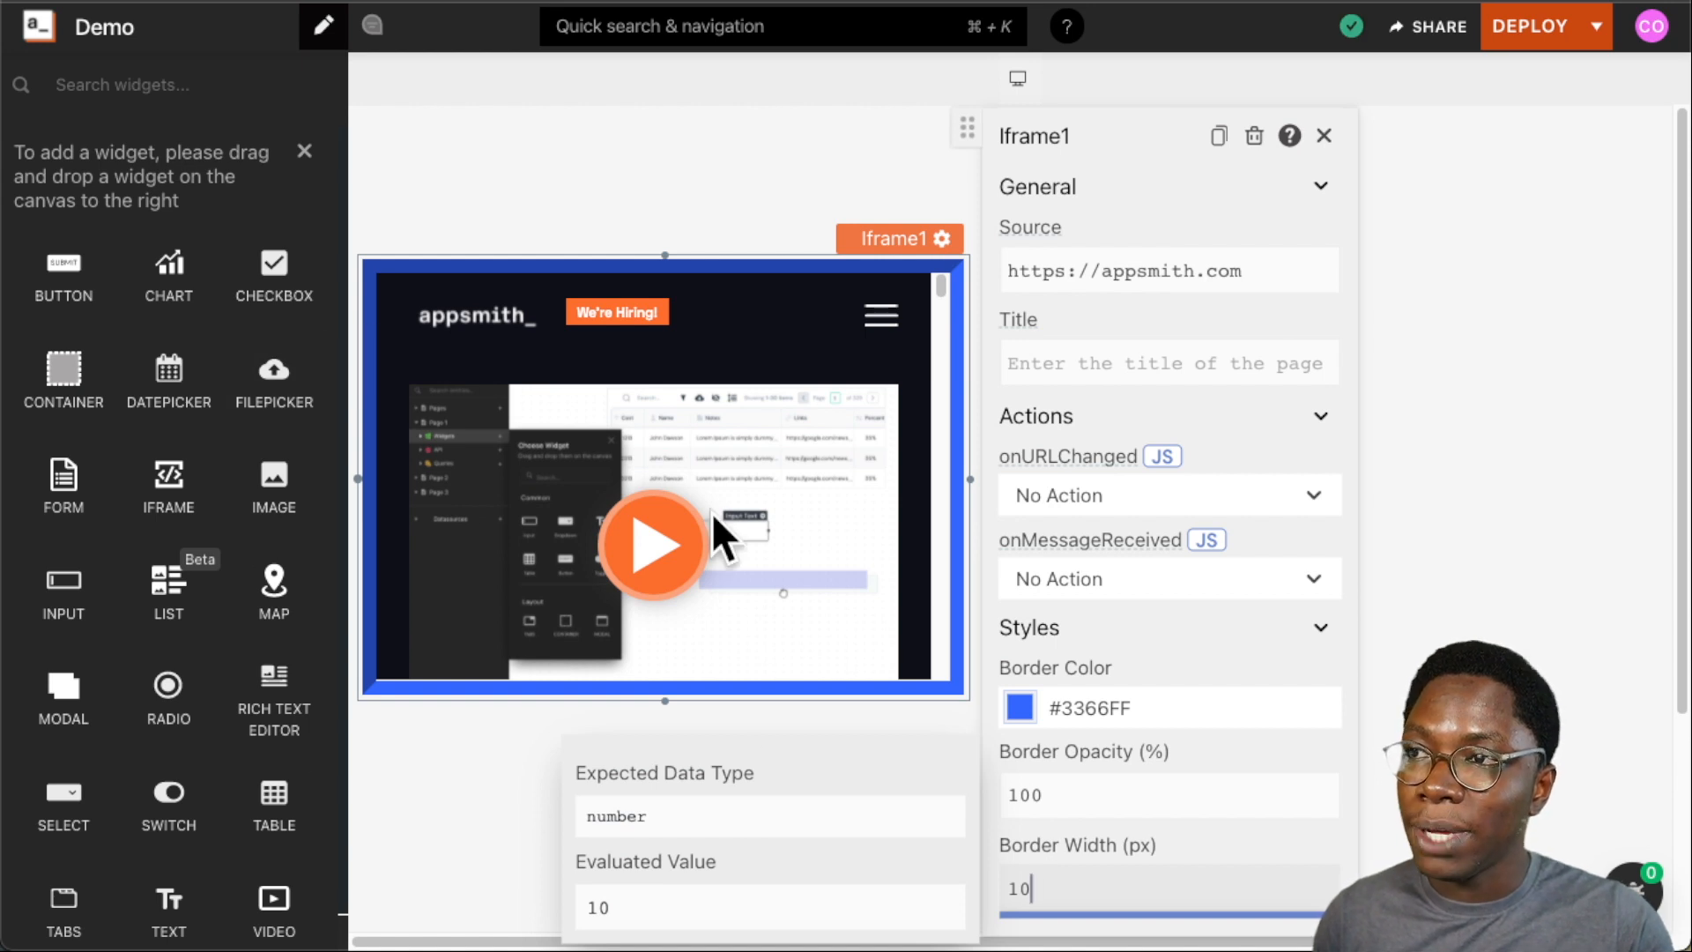
mouse_move(792, 782)
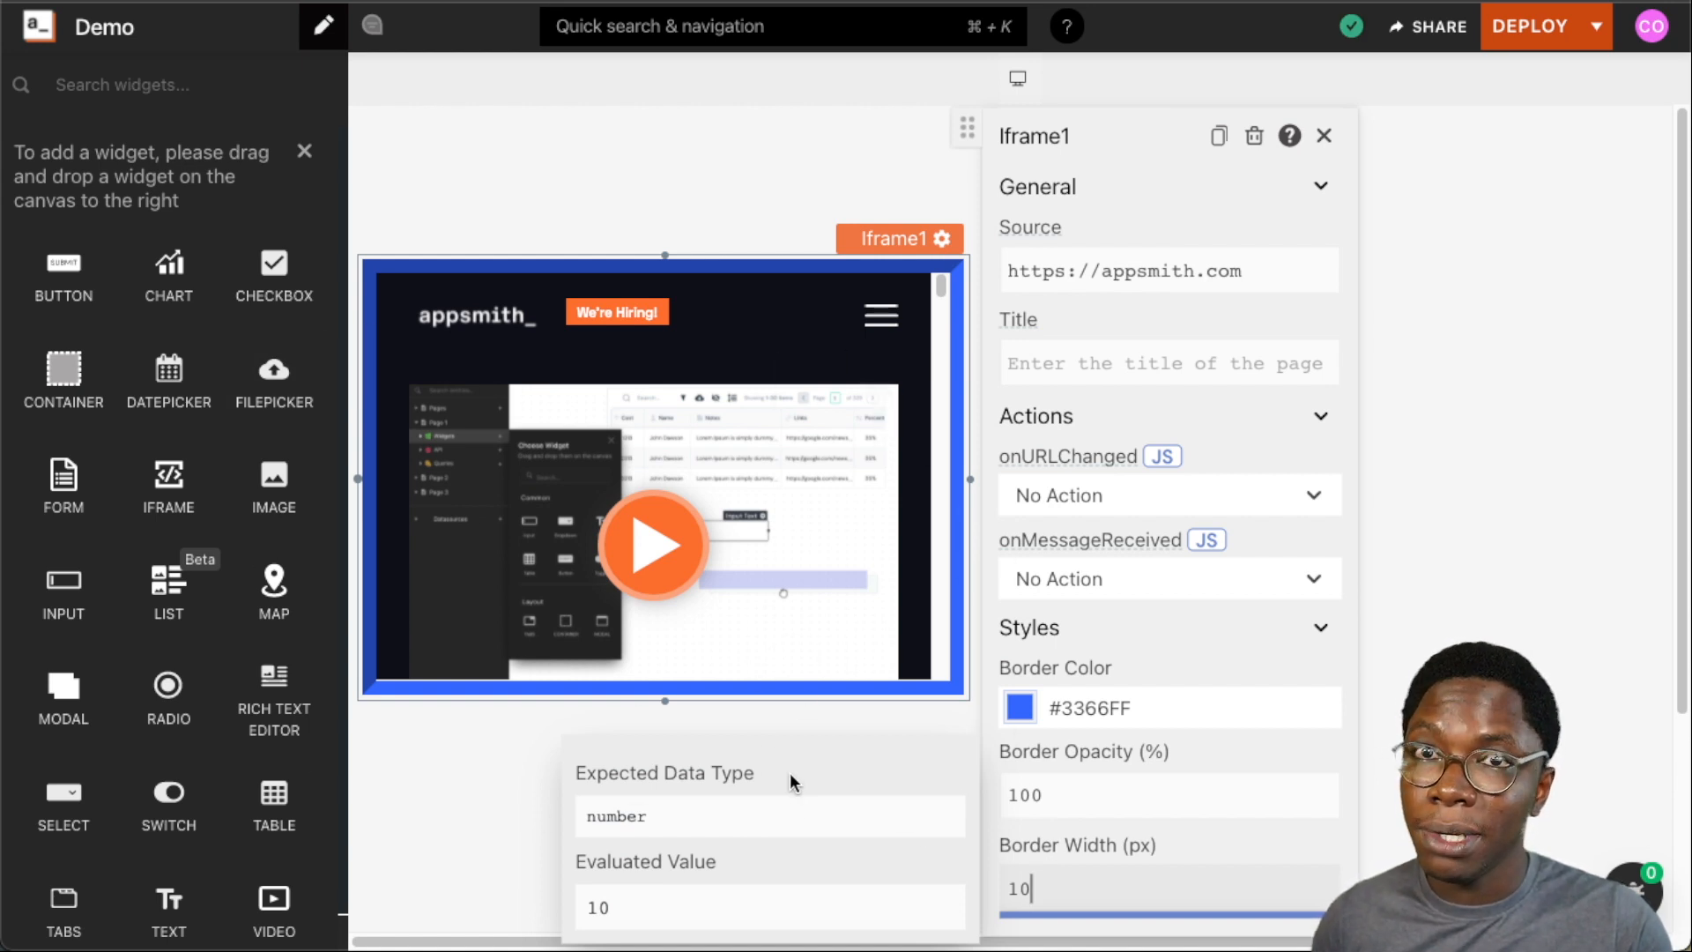
left_click(1324, 136)
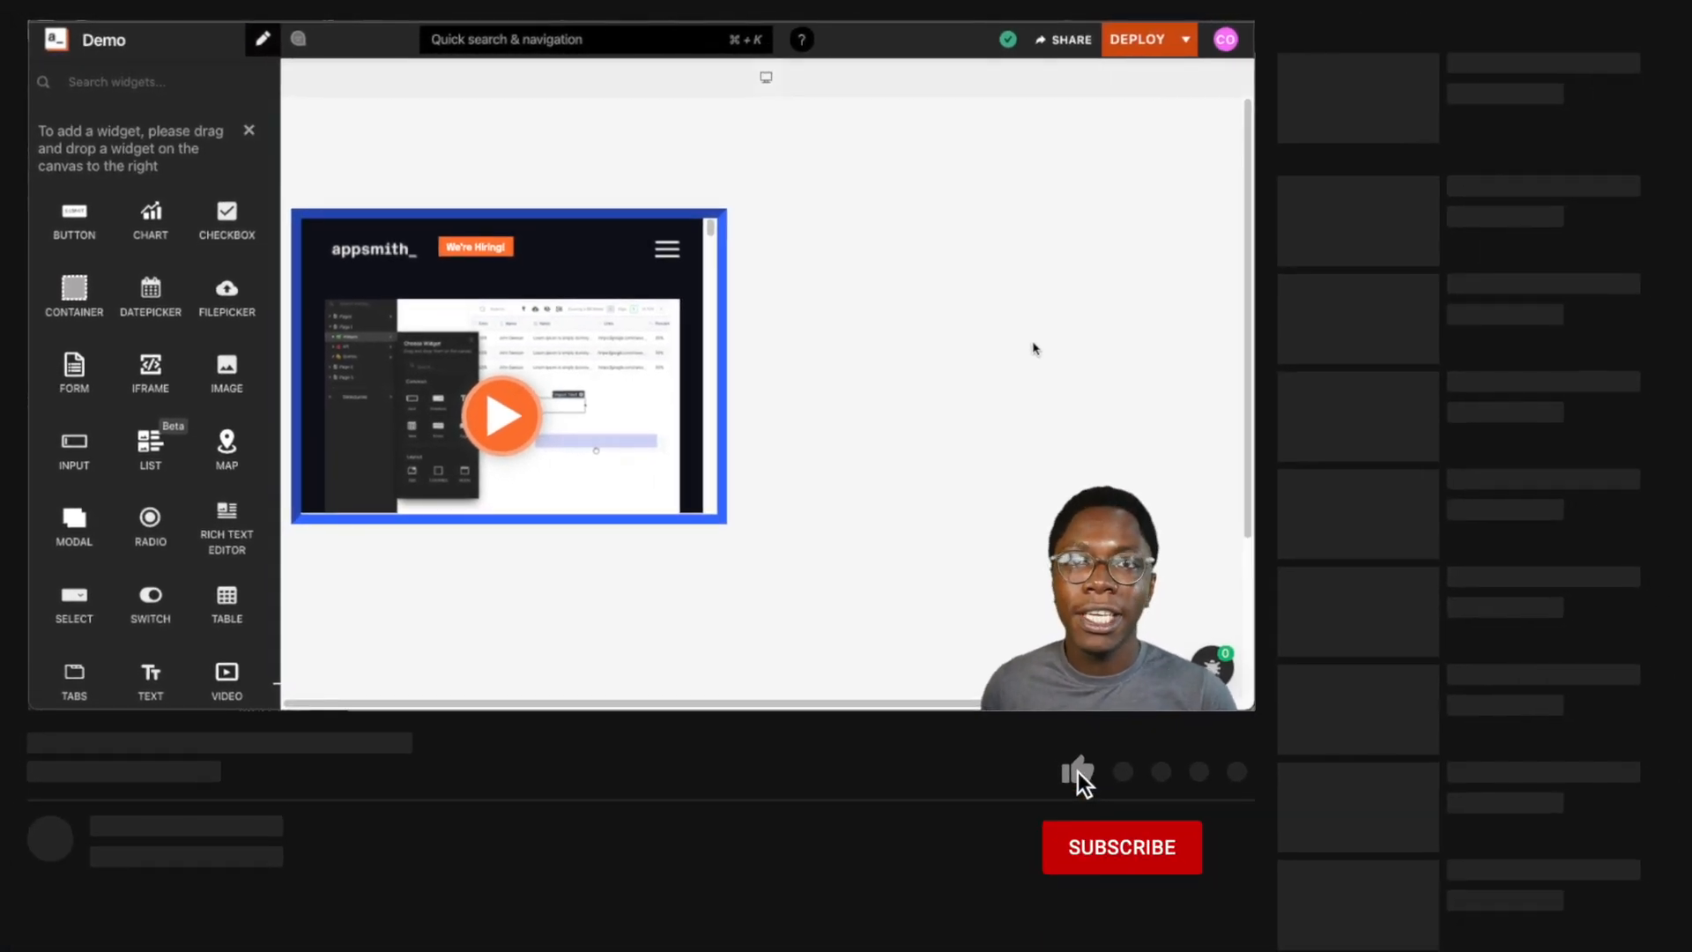
left_click(1121, 848)
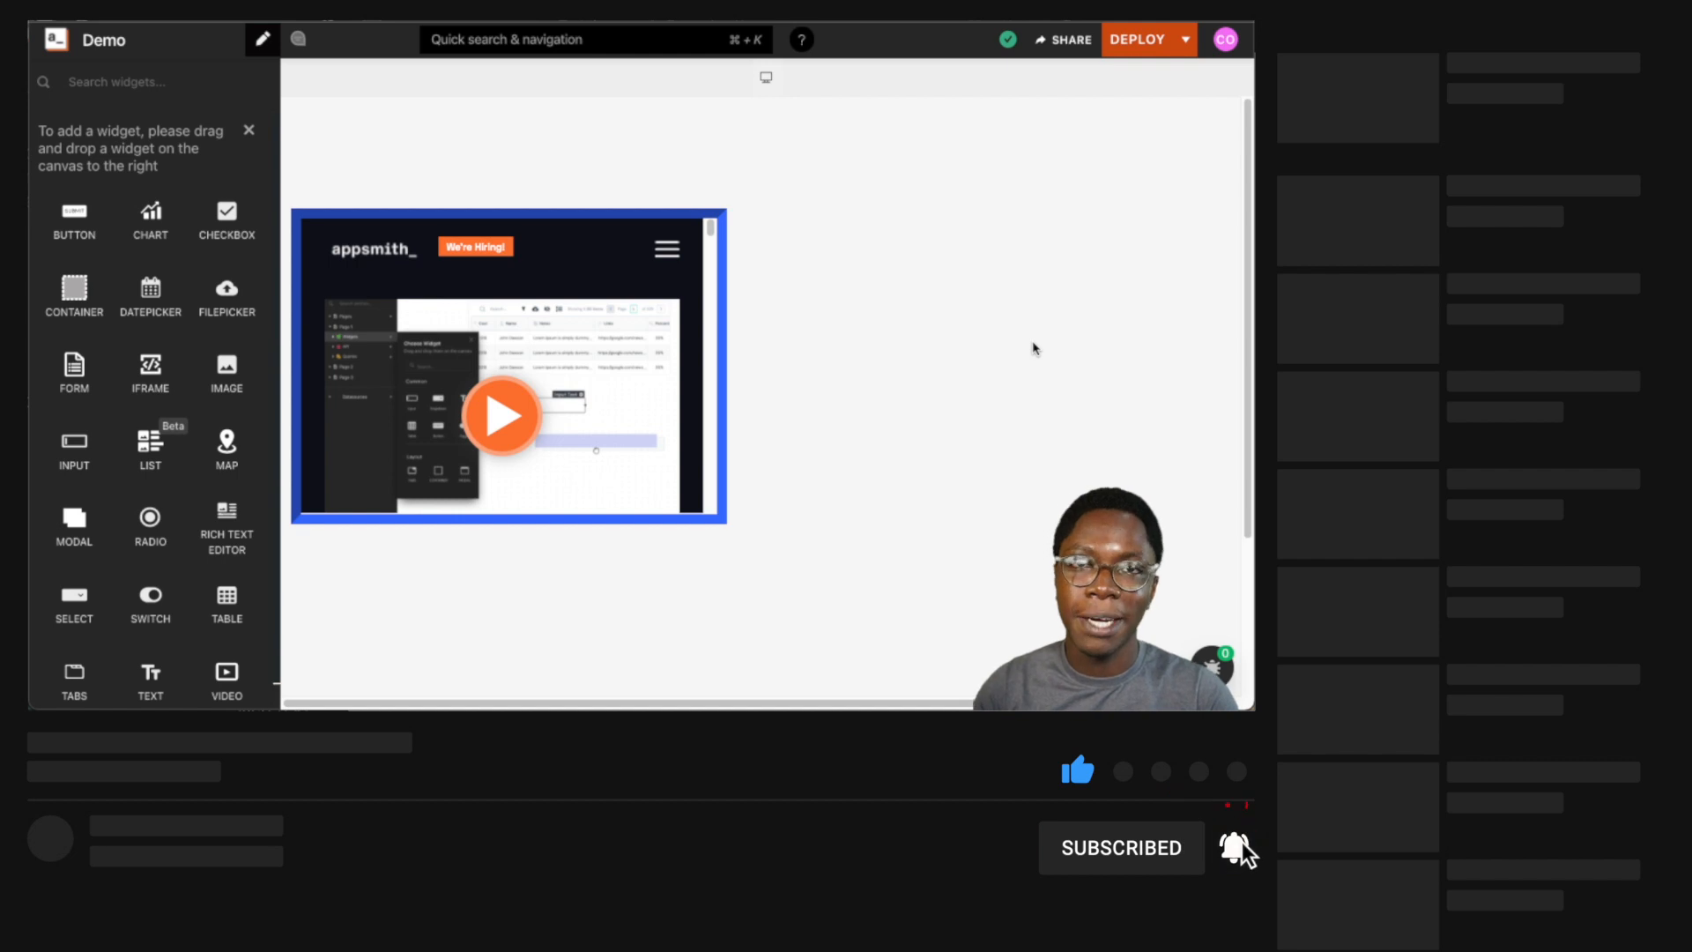